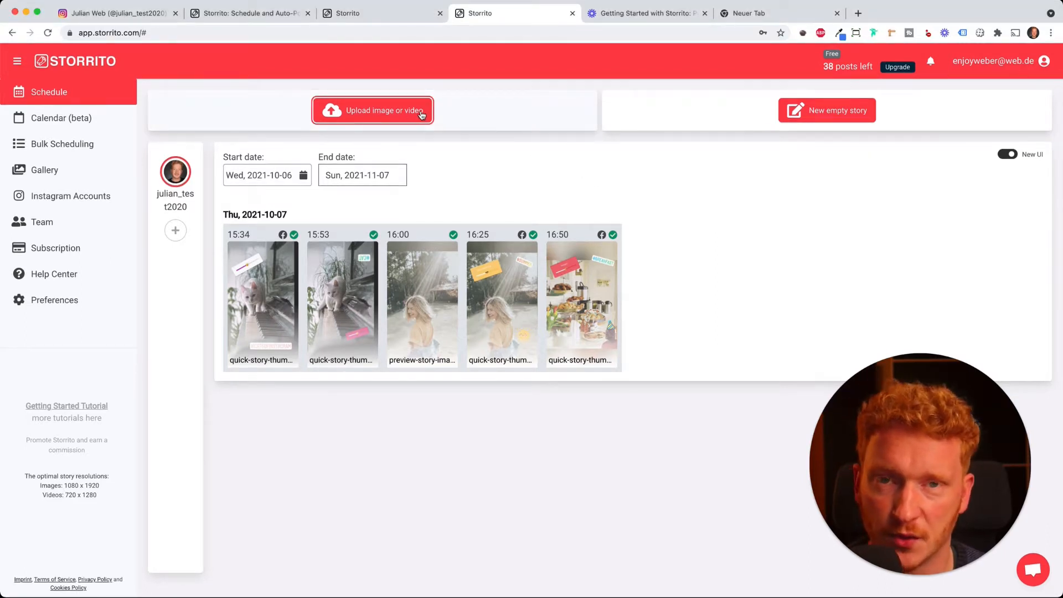
Upload the white-cat-on-piano video file into the empty Storrito gallery
click(45, 170)
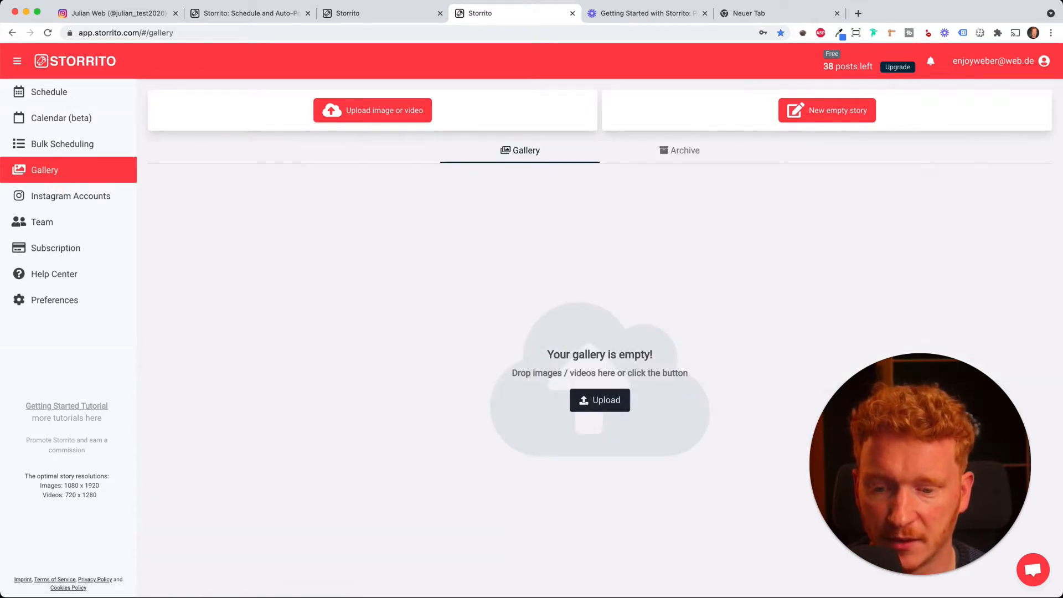
click(599, 400)
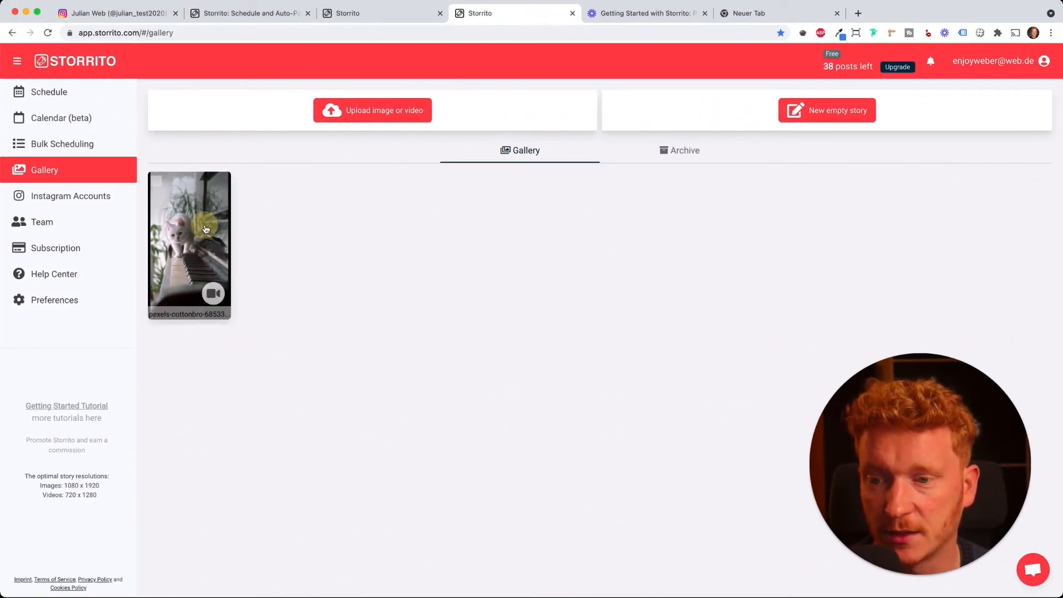
Open the uploaded cat video's post/schedule/edit options and play the clip preview
click(205, 231)
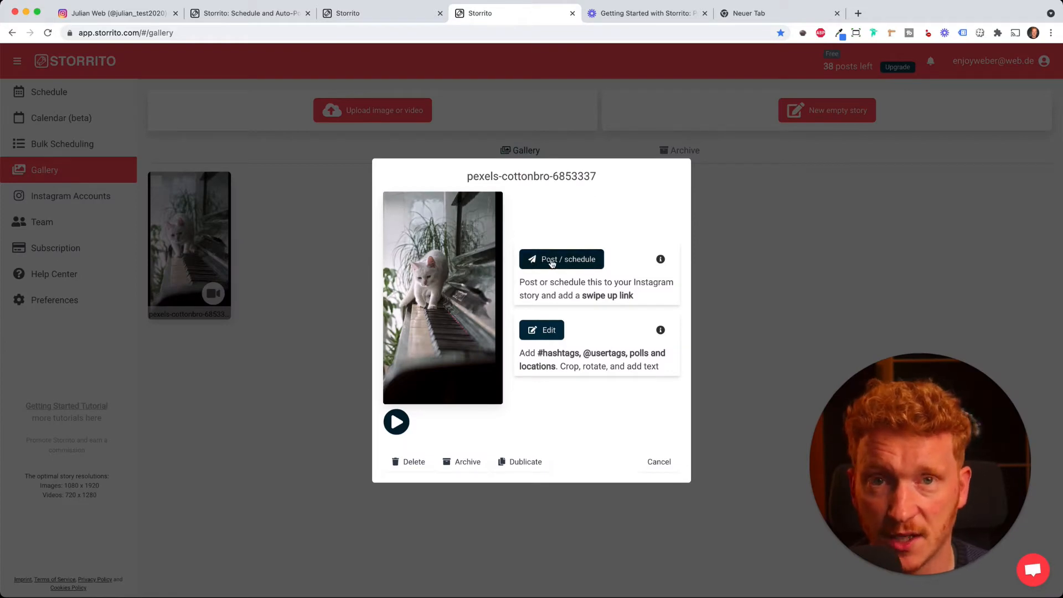
mouse_move(545, 248)
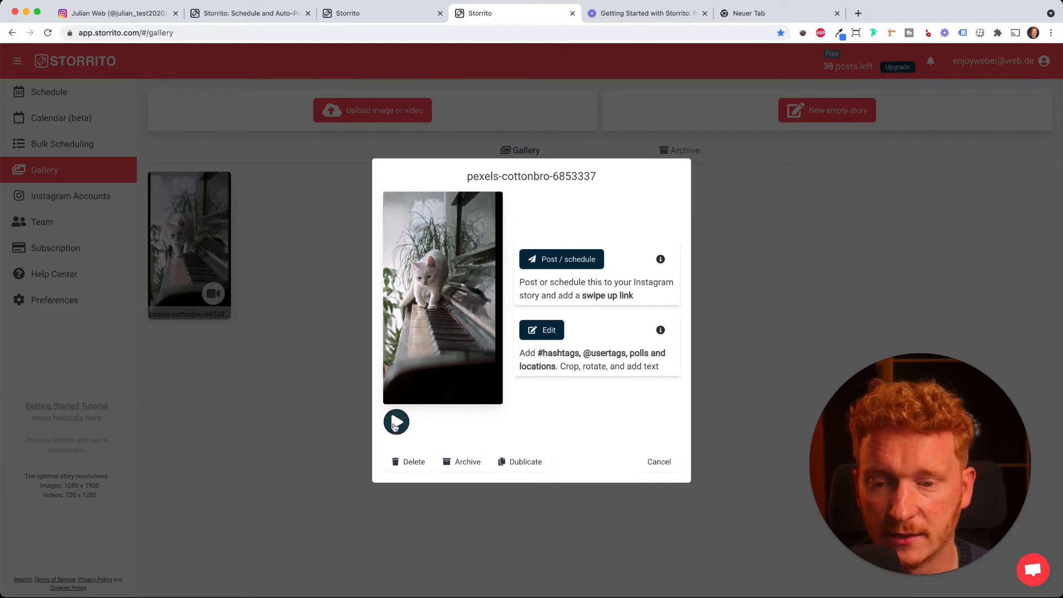
click(397, 422)
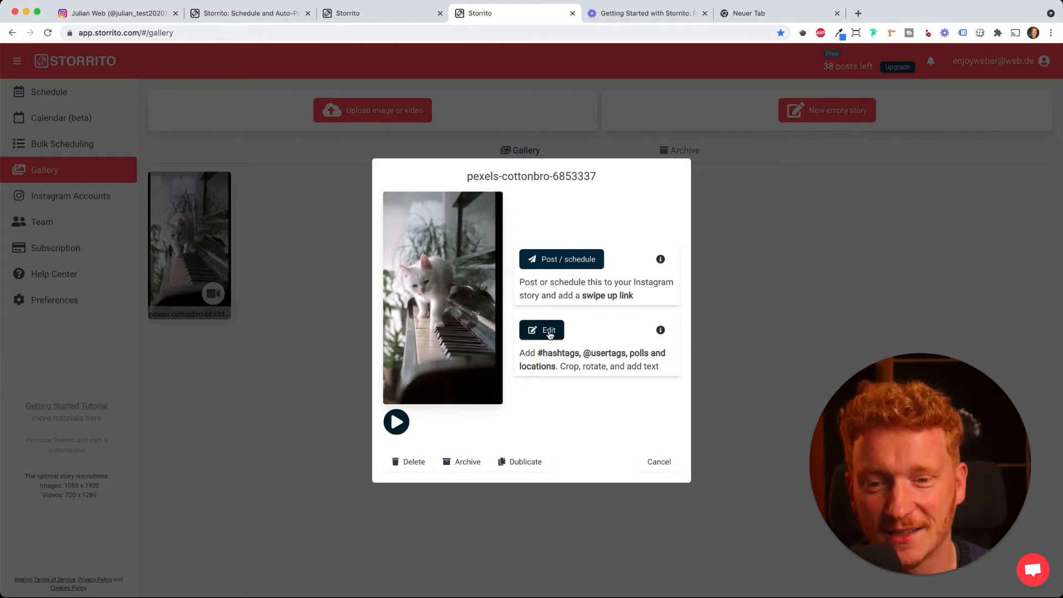
Open the cat video in the story editor and trim the clip to 00:00;03;00–00:00;13;00
click(541, 330)
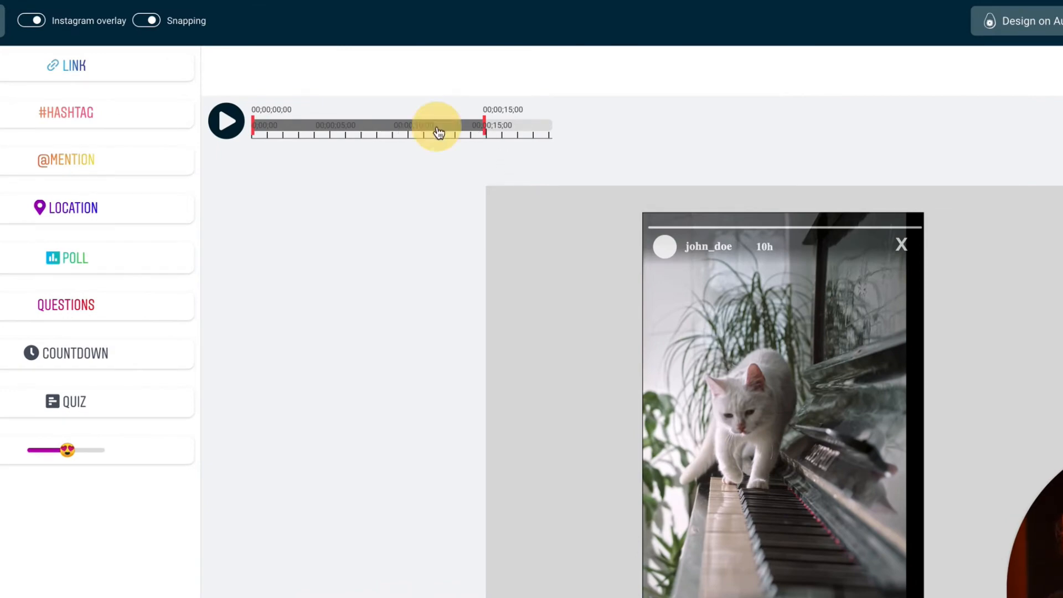
drag(437, 125, 450, 134)
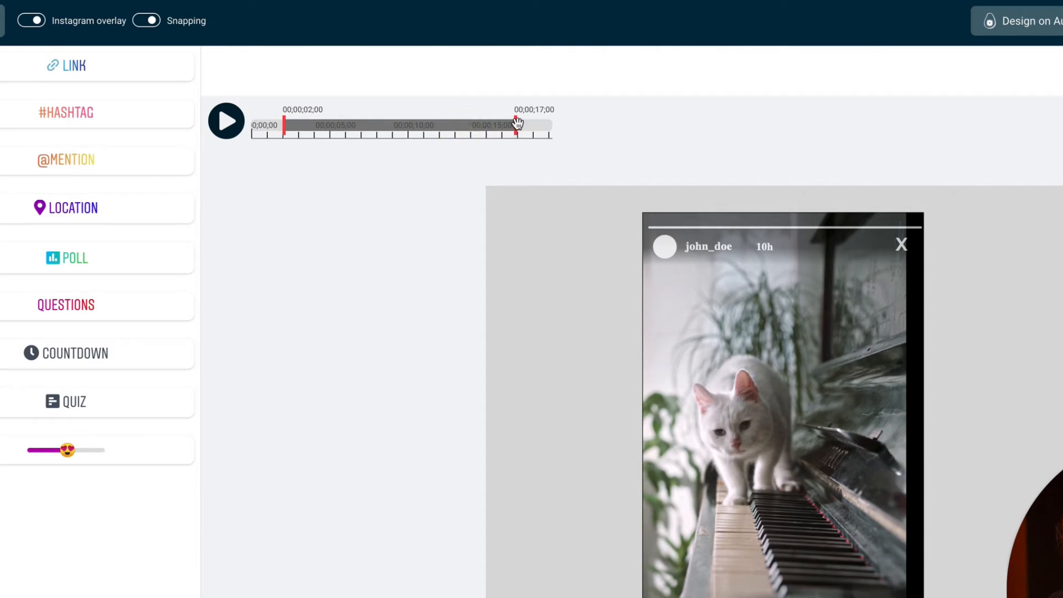
drag(517, 125, 500, 128)
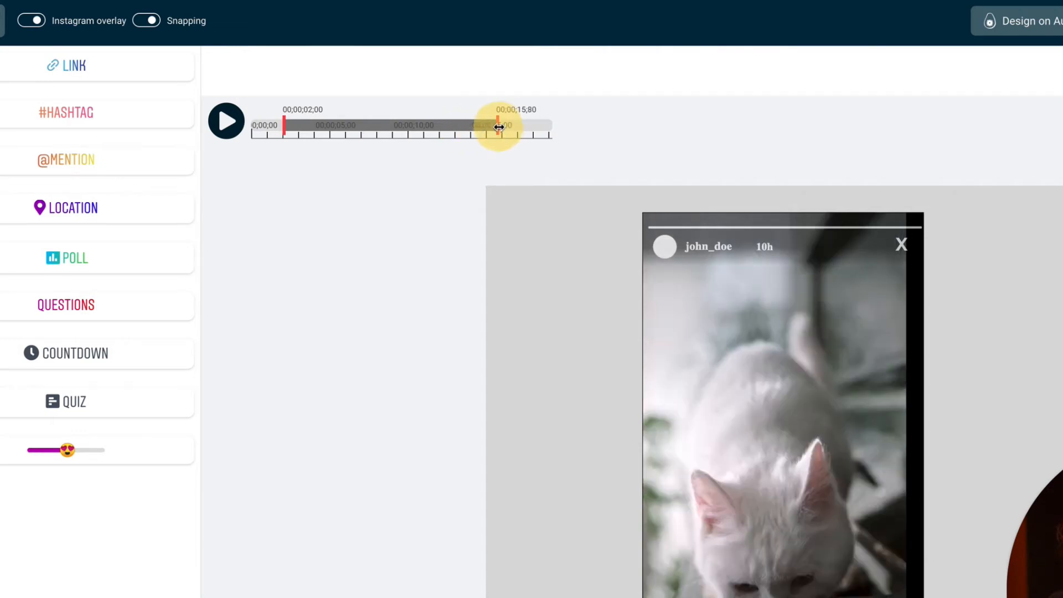
drag(498, 128, 479, 128)
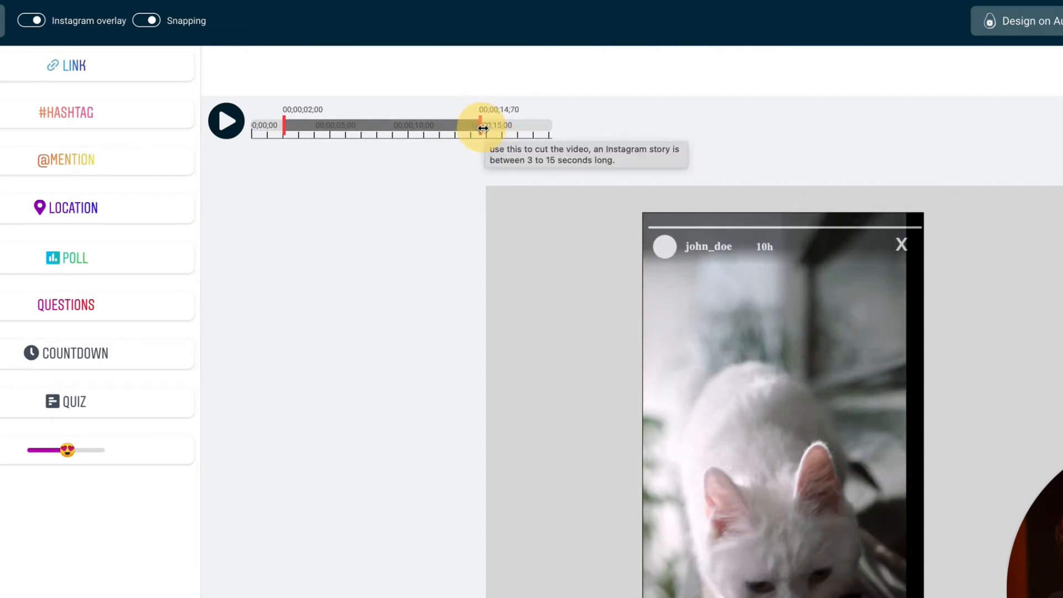
drag(477, 126, 485, 125)
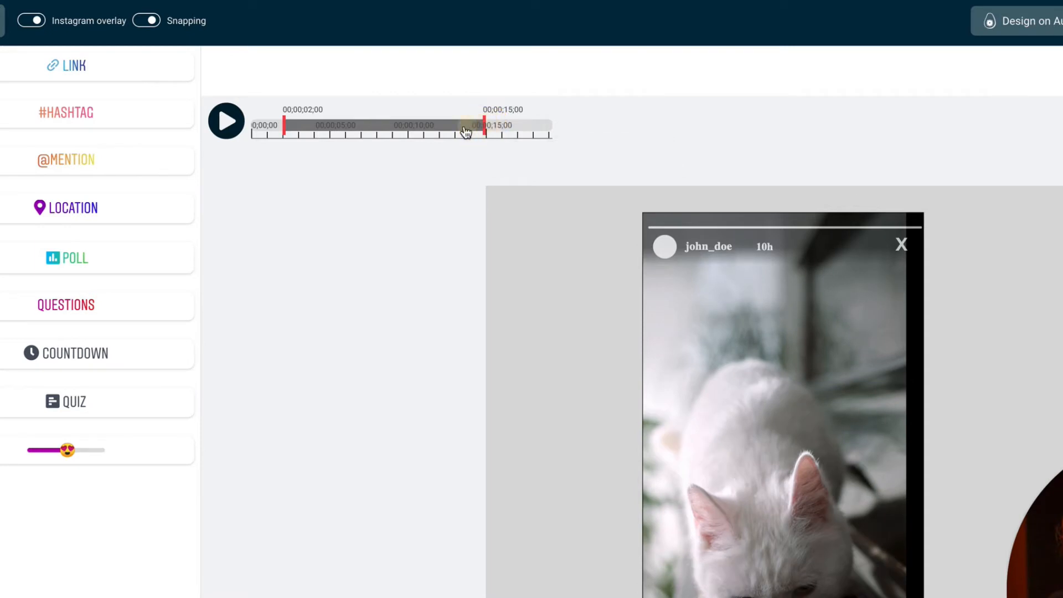
drag(485, 125, 451, 125)
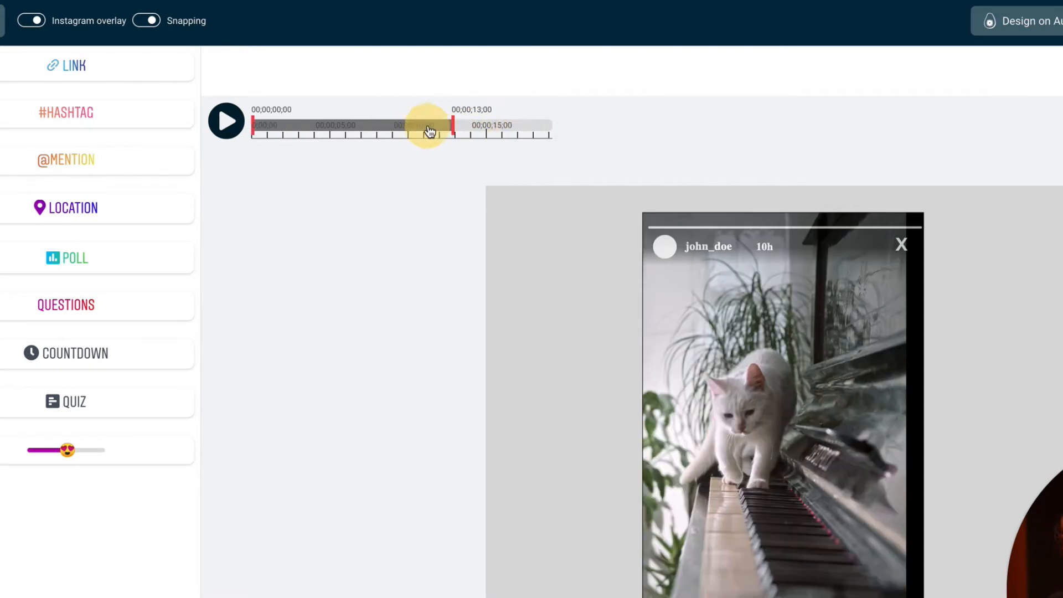
drag(427, 131, 482, 134)
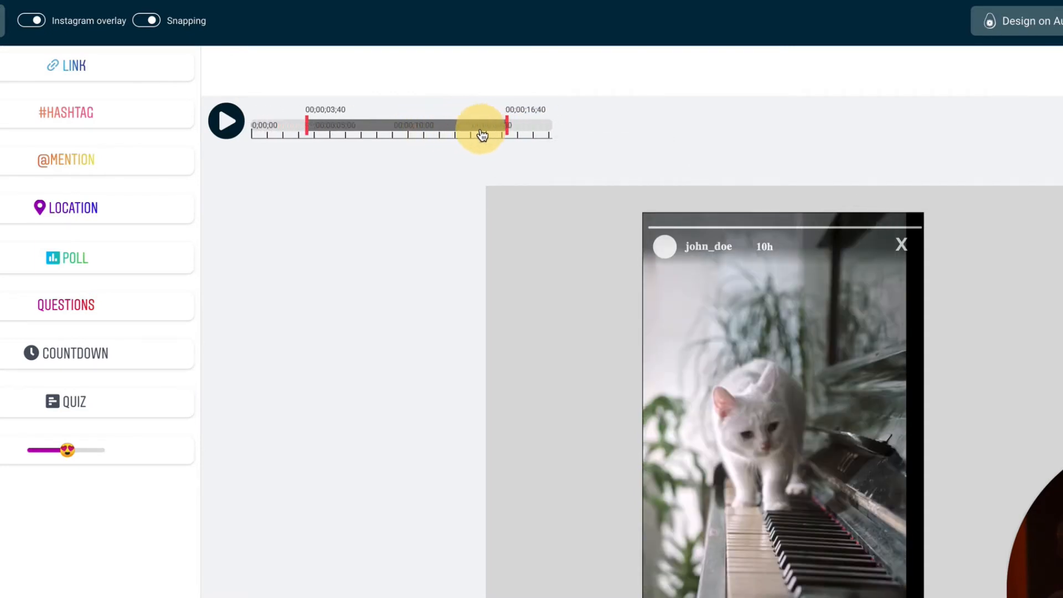
drag(505, 125, 452, 125)
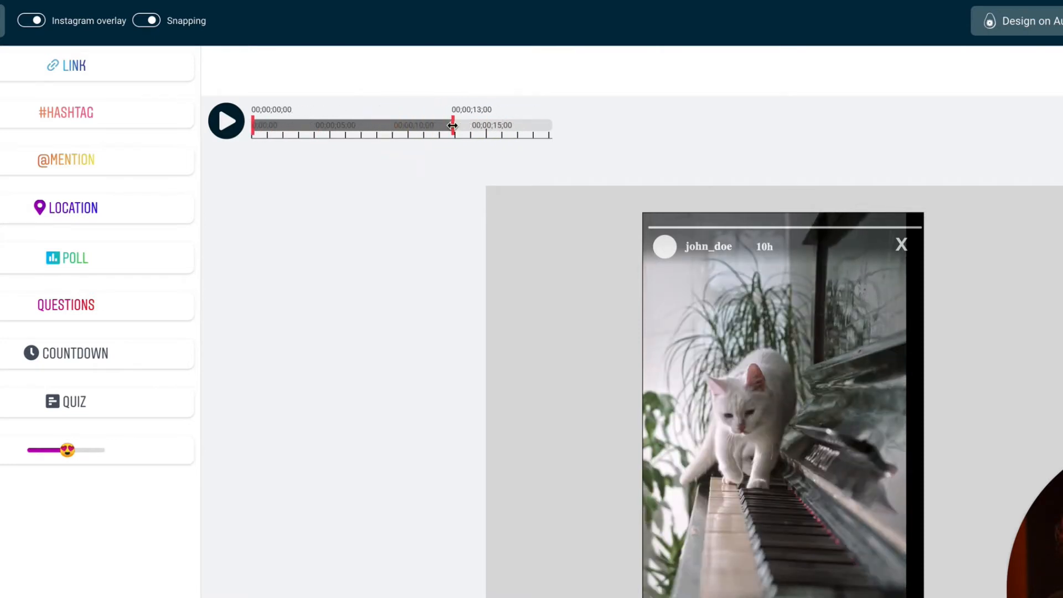
drag(451, 125, 418, 128)
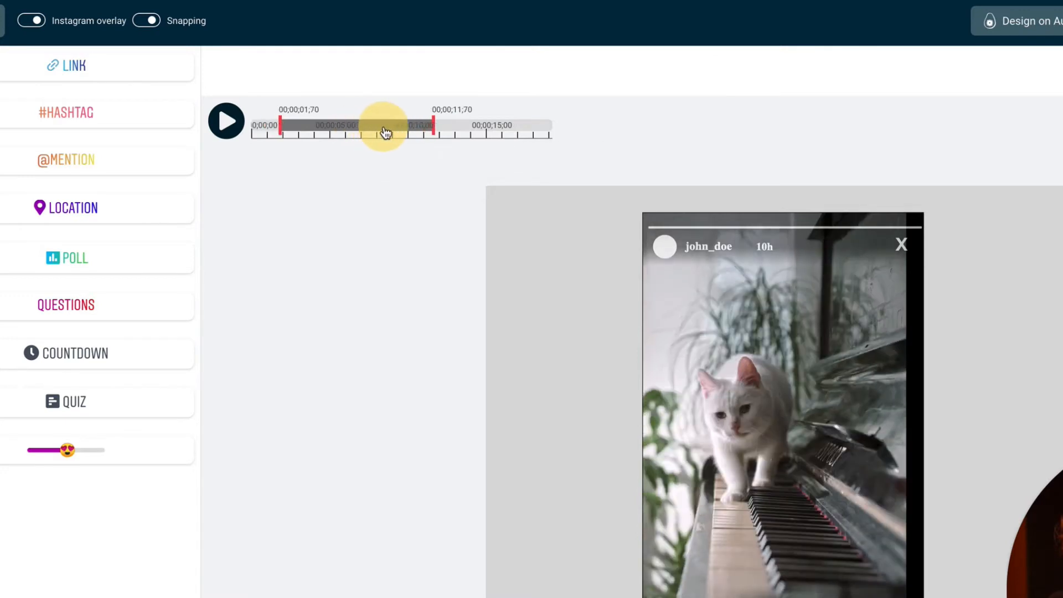
drag(384, 132, 399, 133)
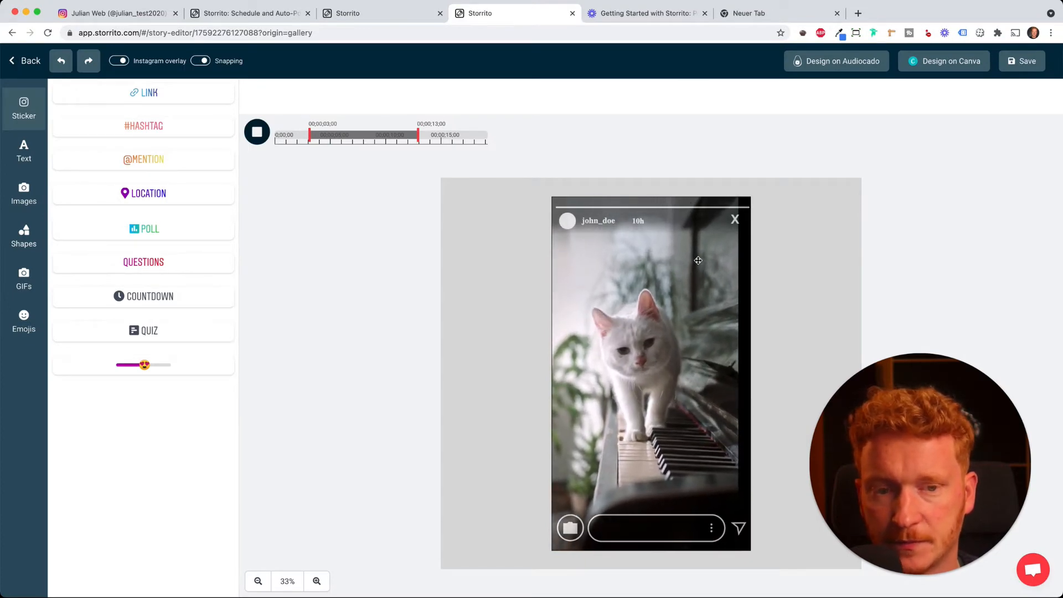
click(257, 132)
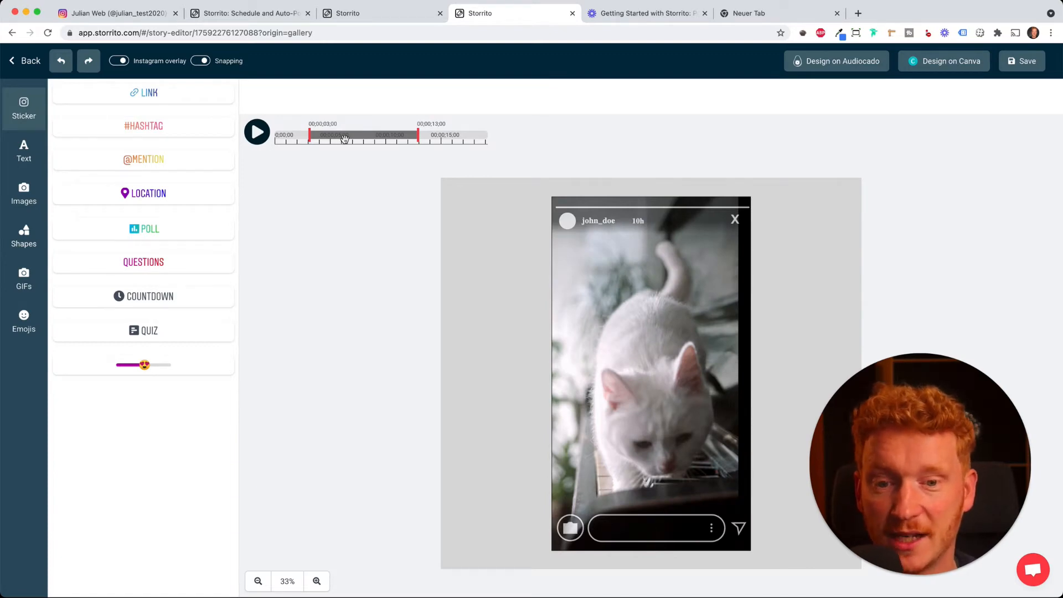
mouse_move(511, 197)
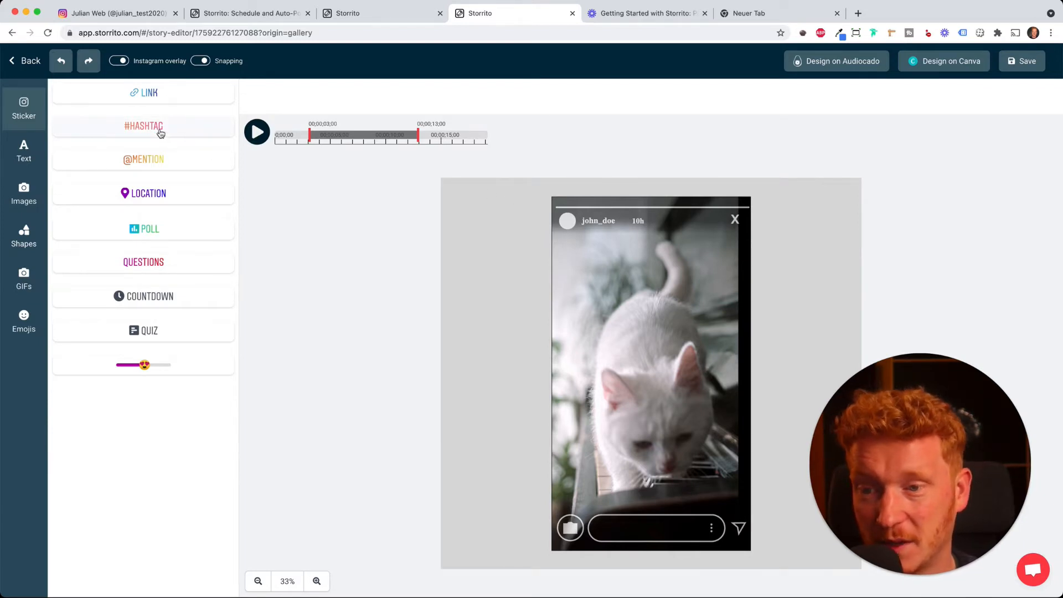
Add a #CATSOFINSTAGRAM hashtag sticker to the story
click(144, 126)
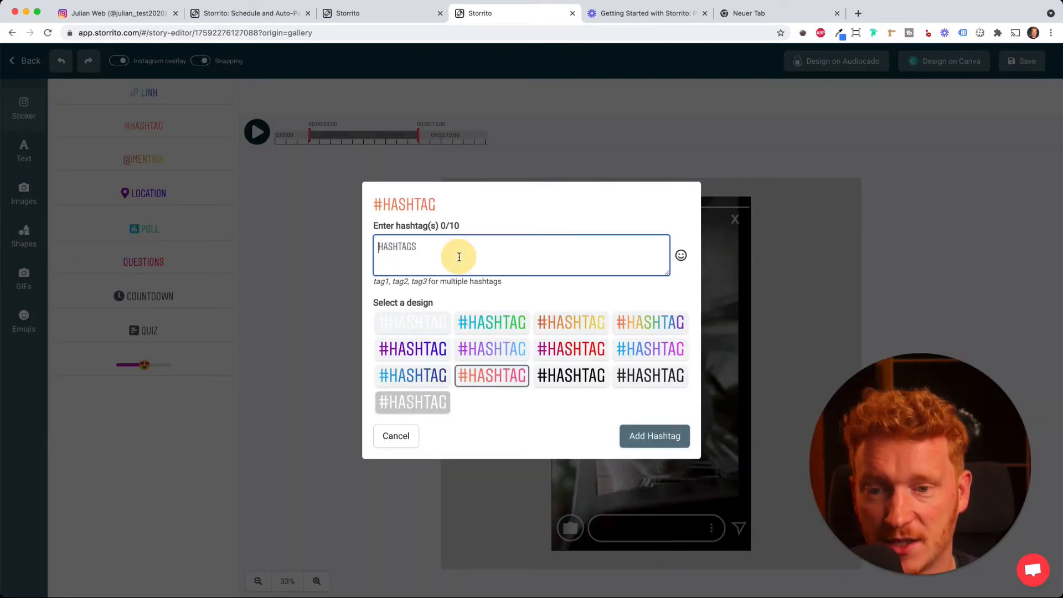
text(CATSOFINSTAGRAM)
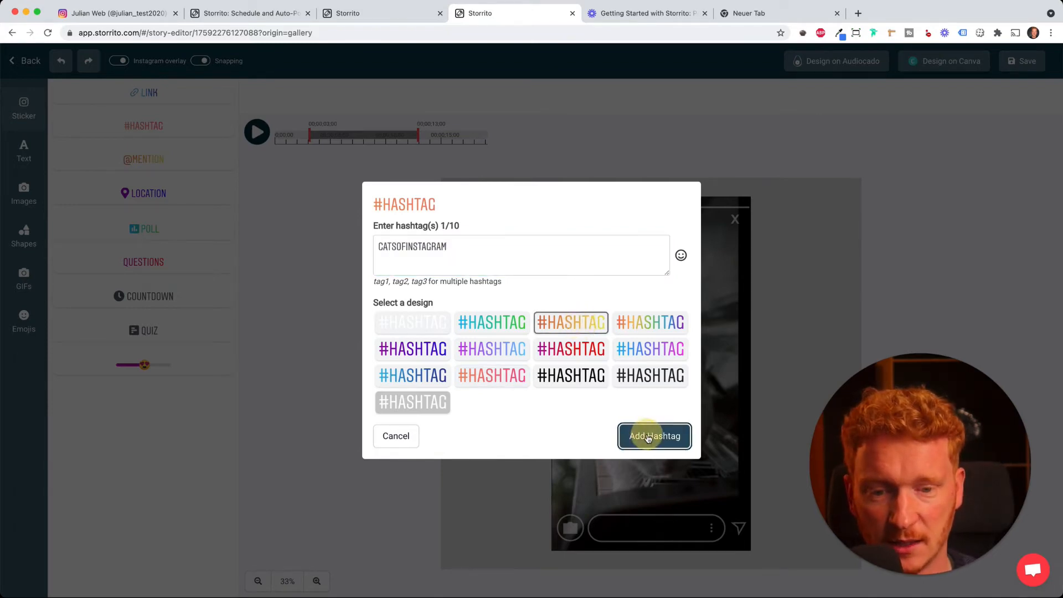
click(654, 437)
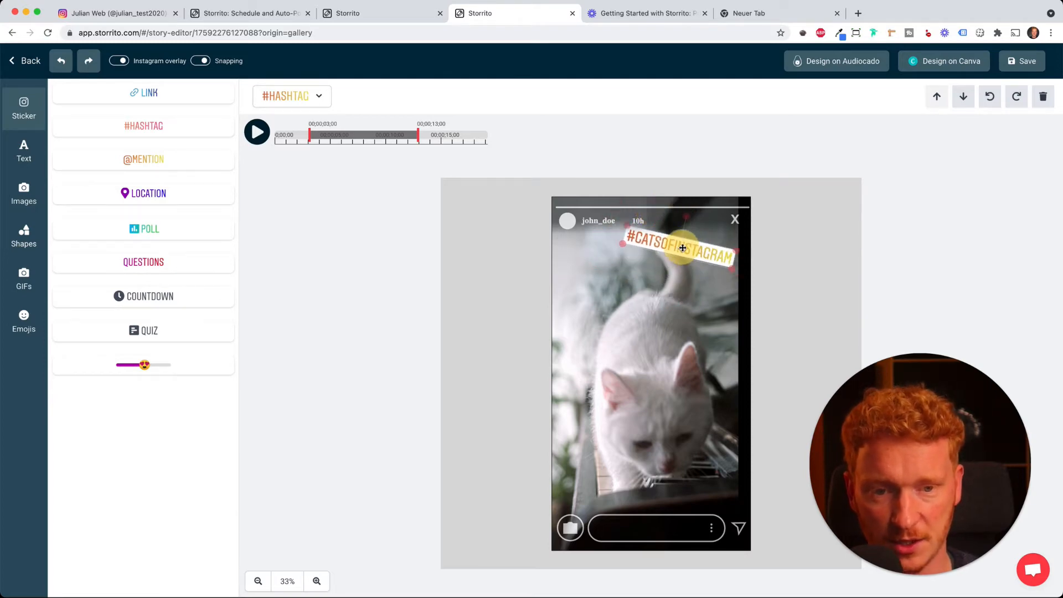
Add a white question sticker reading "What cats do you like?" to the story
click(144, 261)
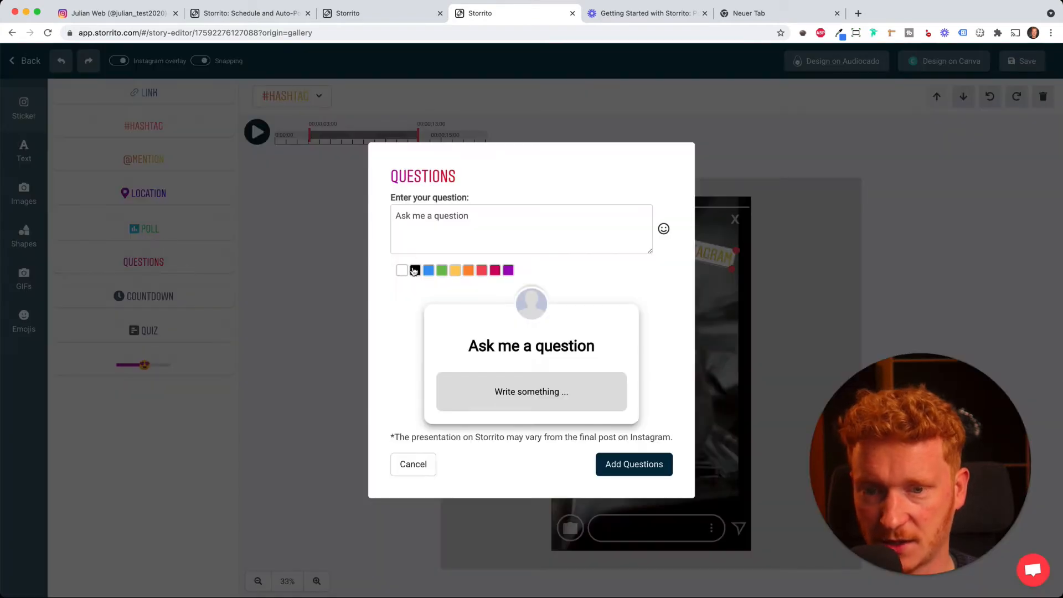
text(What cats do you like?)
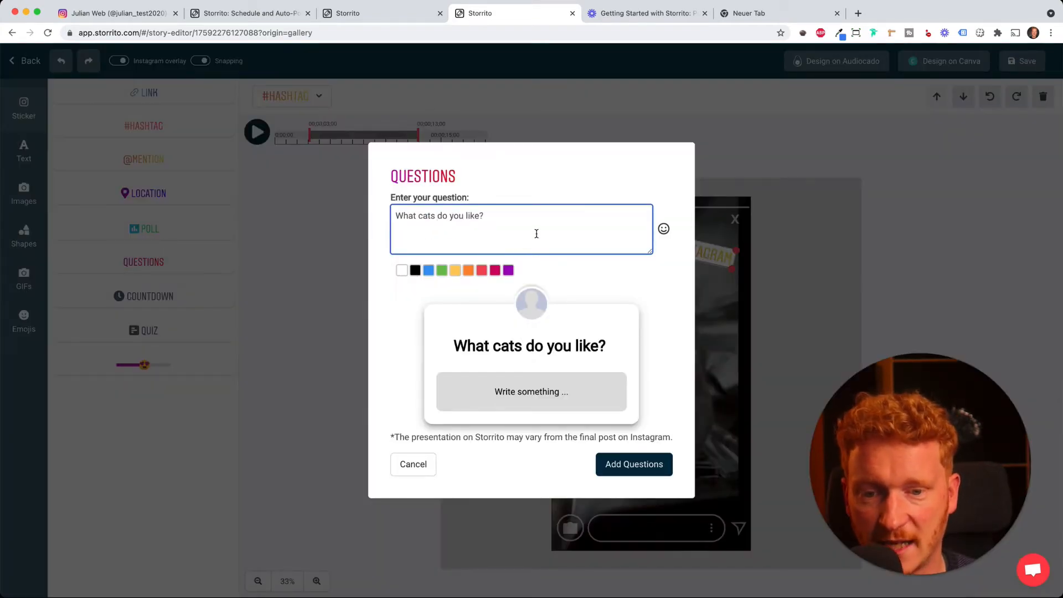
click(507, 270)
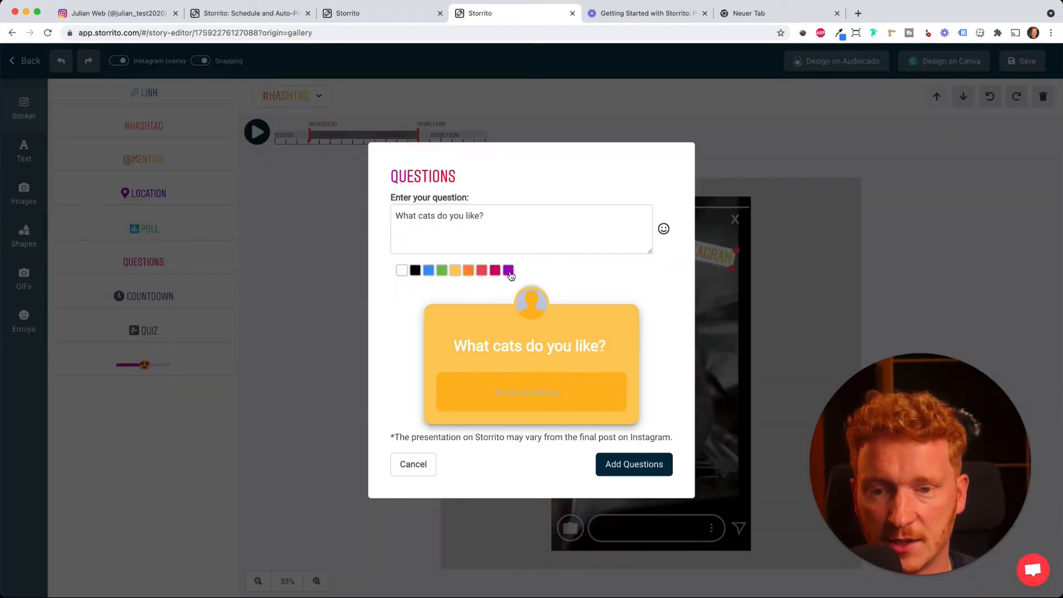
click(401, 270)
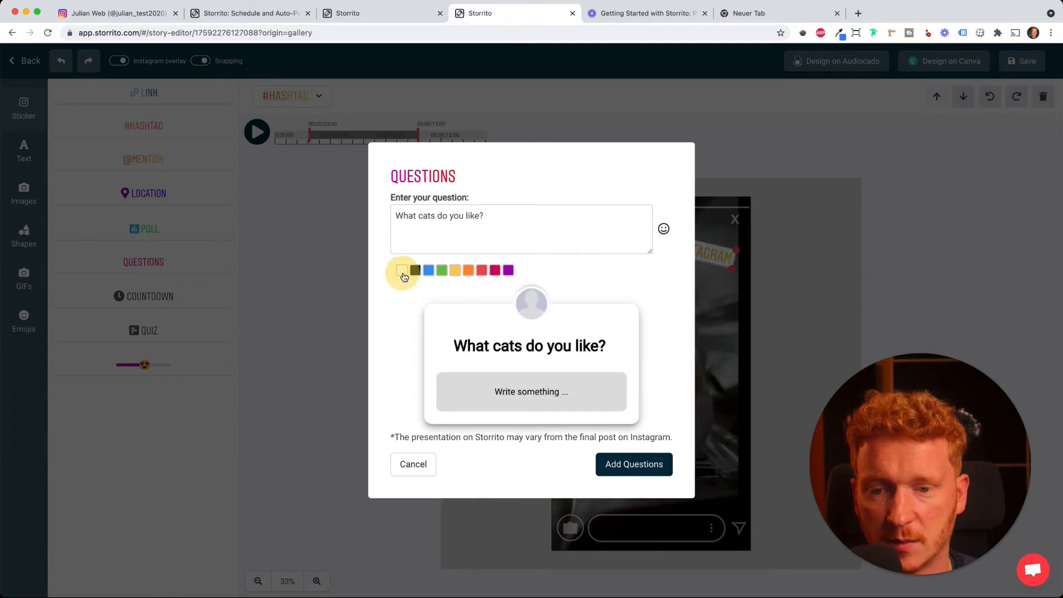
click(633, 464)
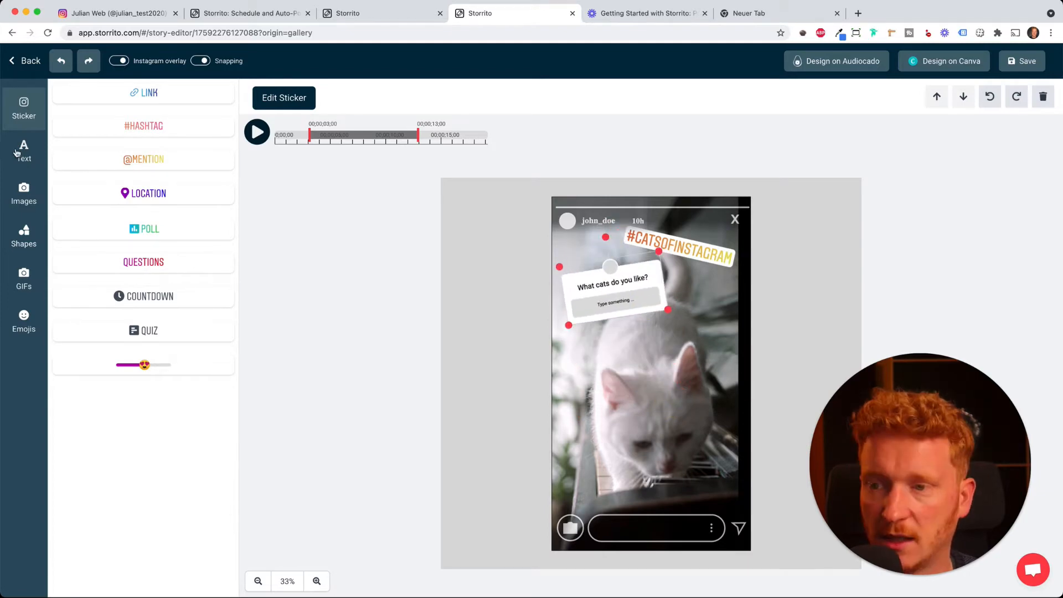
Search GIFs for "cats" and place the dancing cat sticker on the story
click(23, 151)
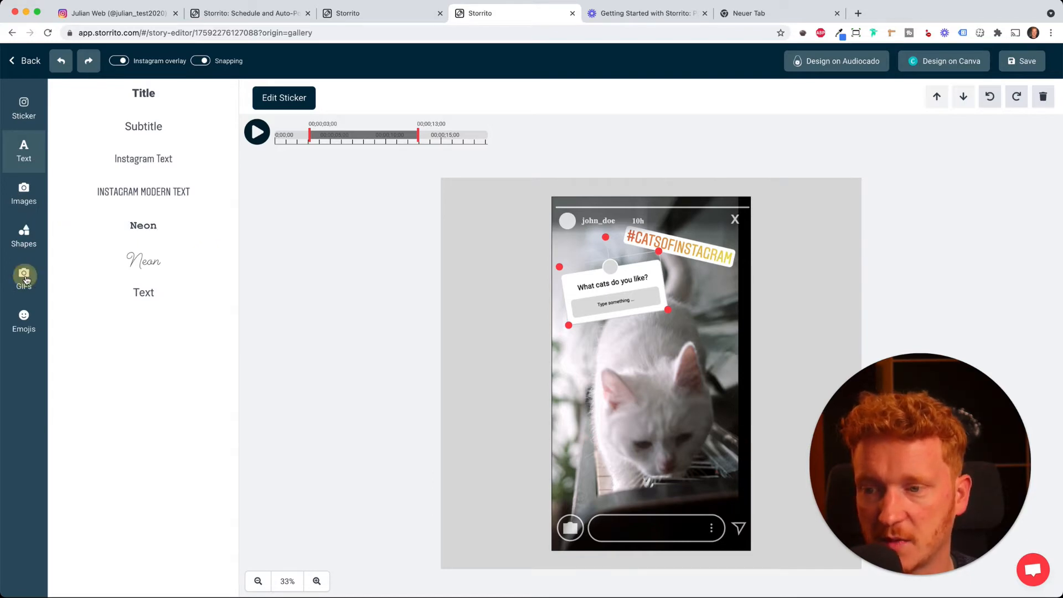
click(24, 275)
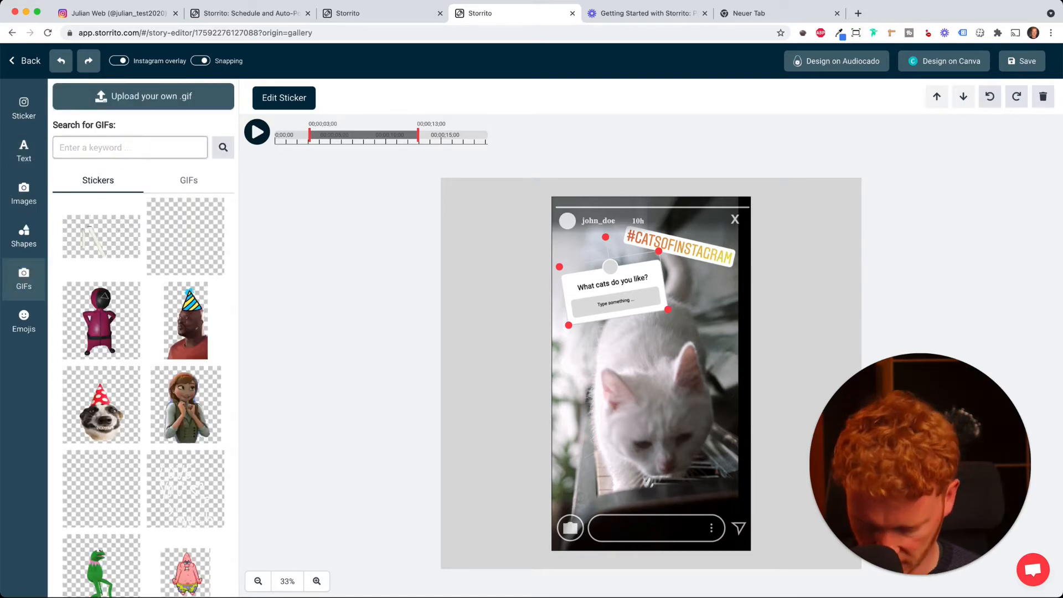
text(cats)
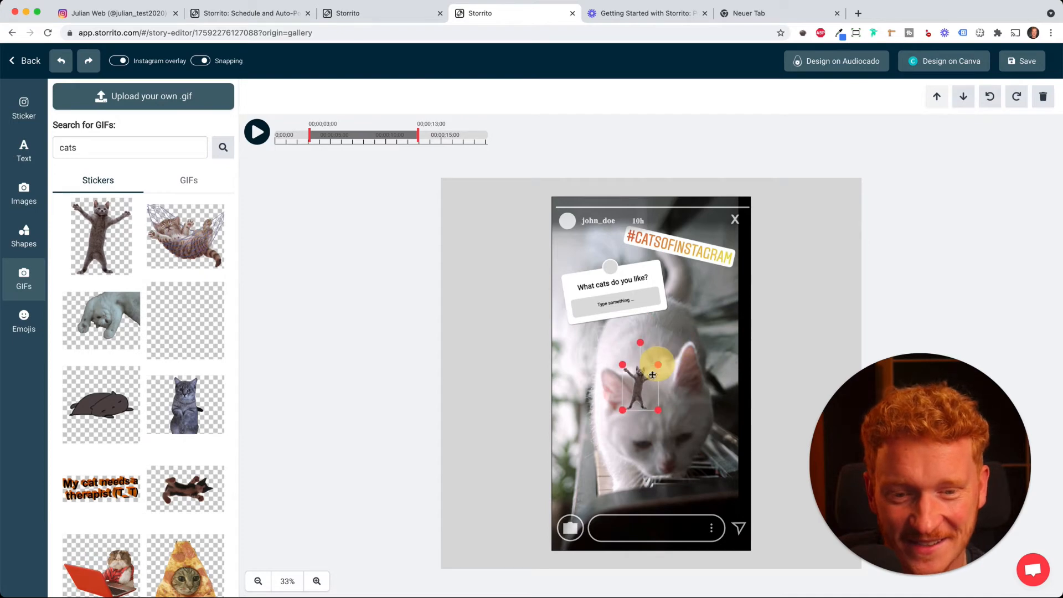
drag(642, 376, 729, 483)
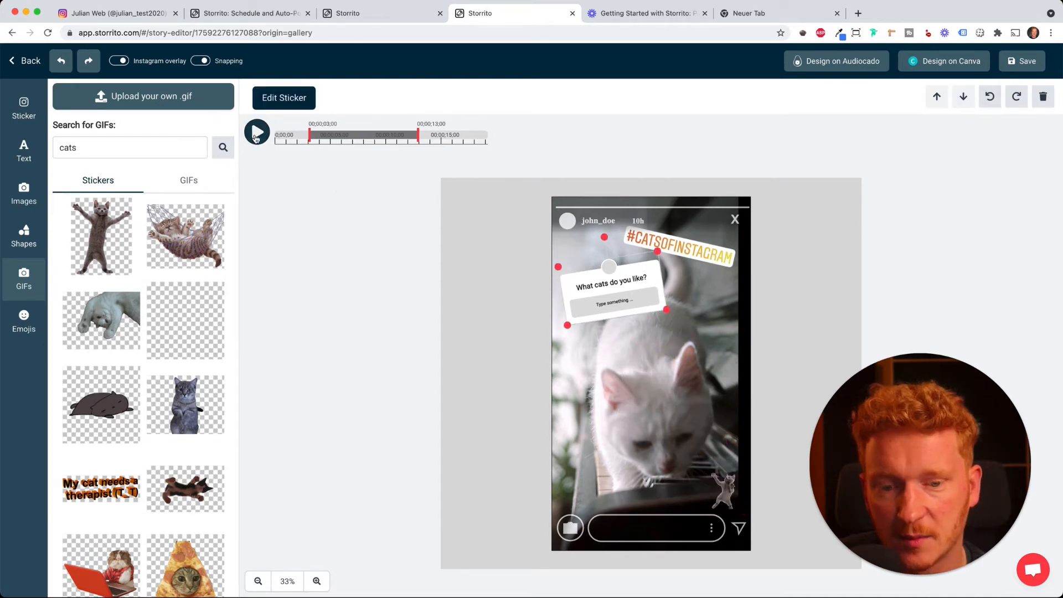
Move the question sticker to the bottom of the story frame
click(257, 132)
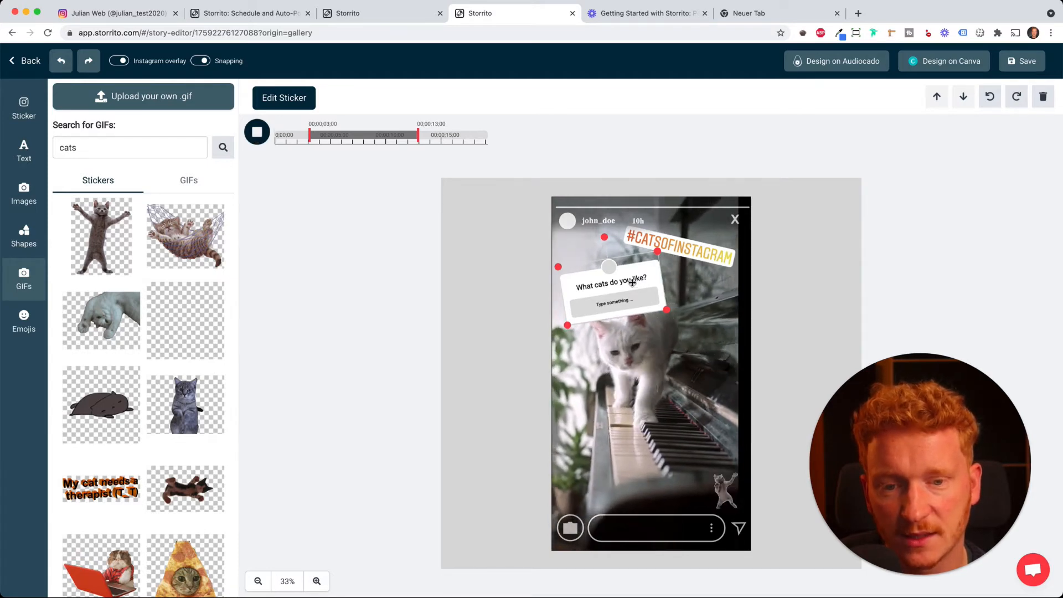
drag(608, 285, 615, 460)
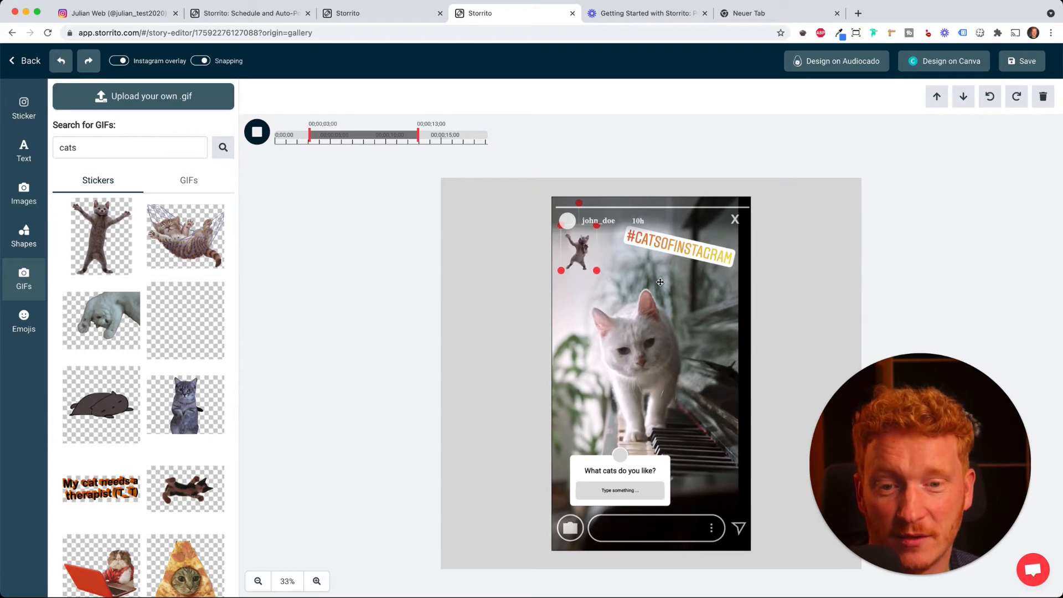
click(257, 132)
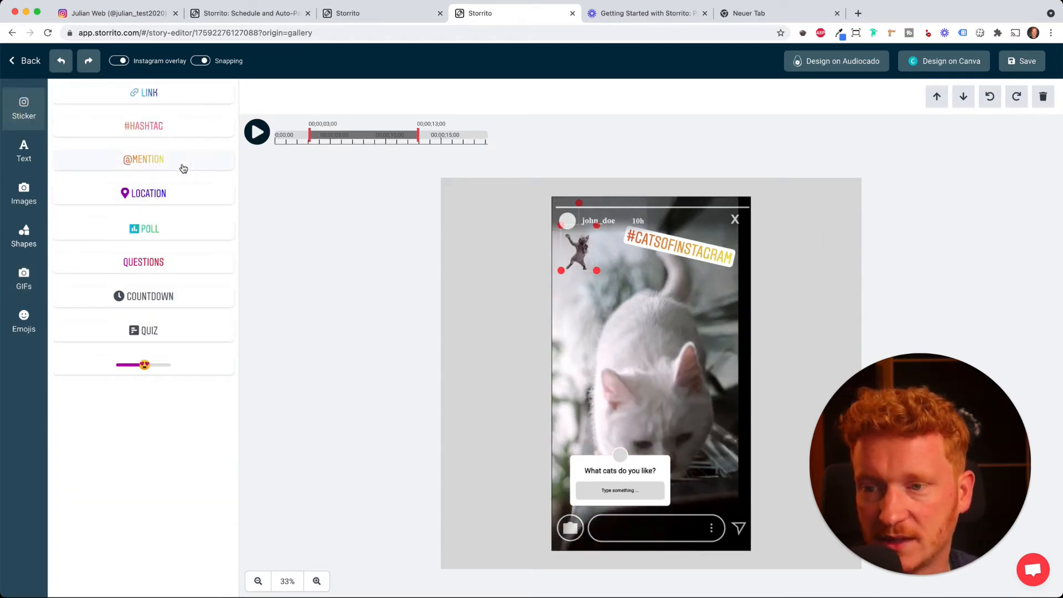
Save the story, open its Post / schedule page and enable Facebook sharing for 2 stories
click(1027, 60)
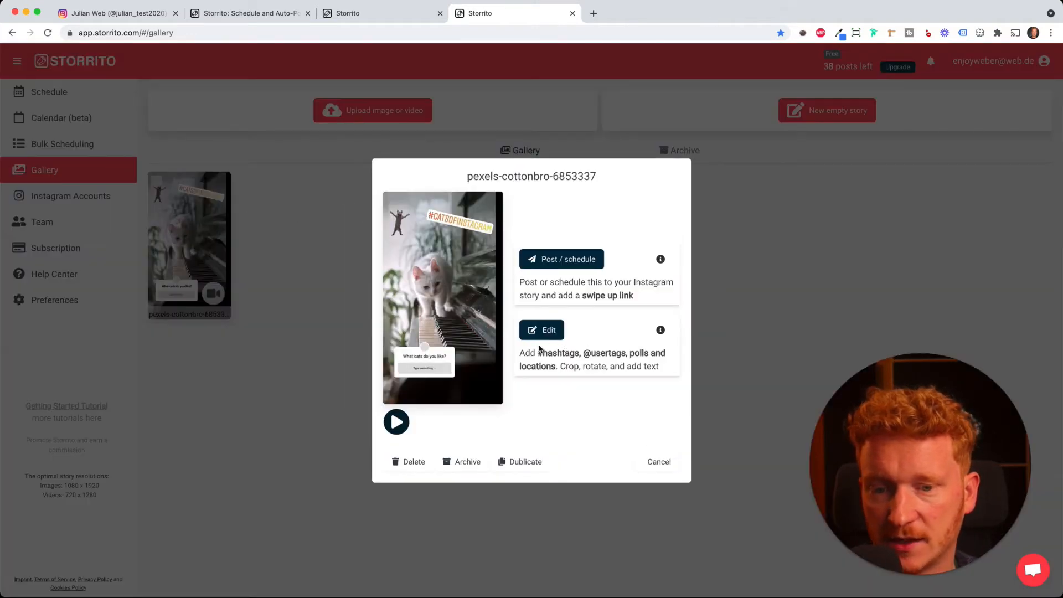
mouse_move(559, 264)
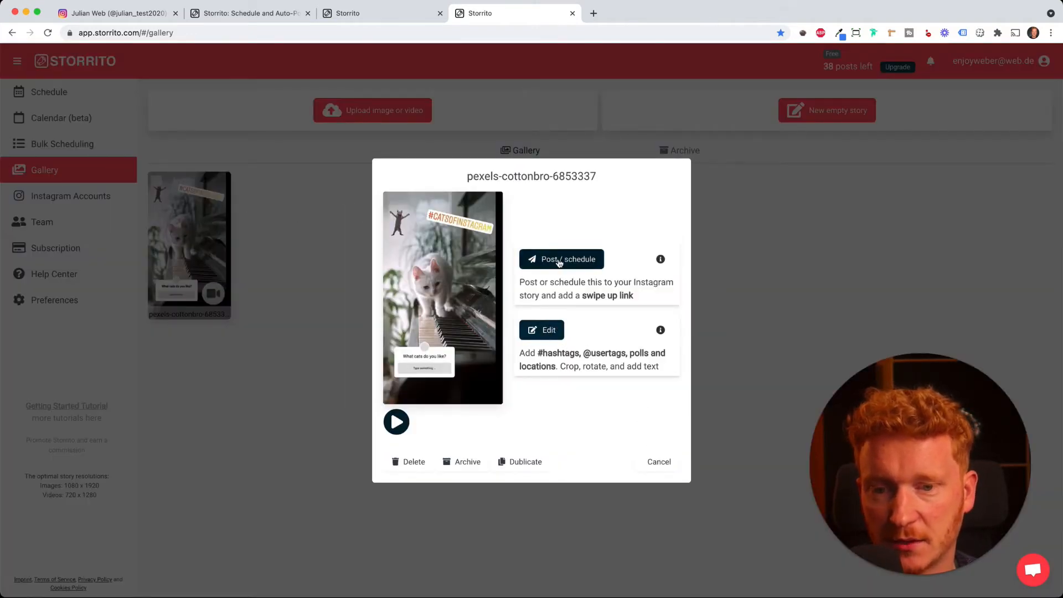
click(562, 260)
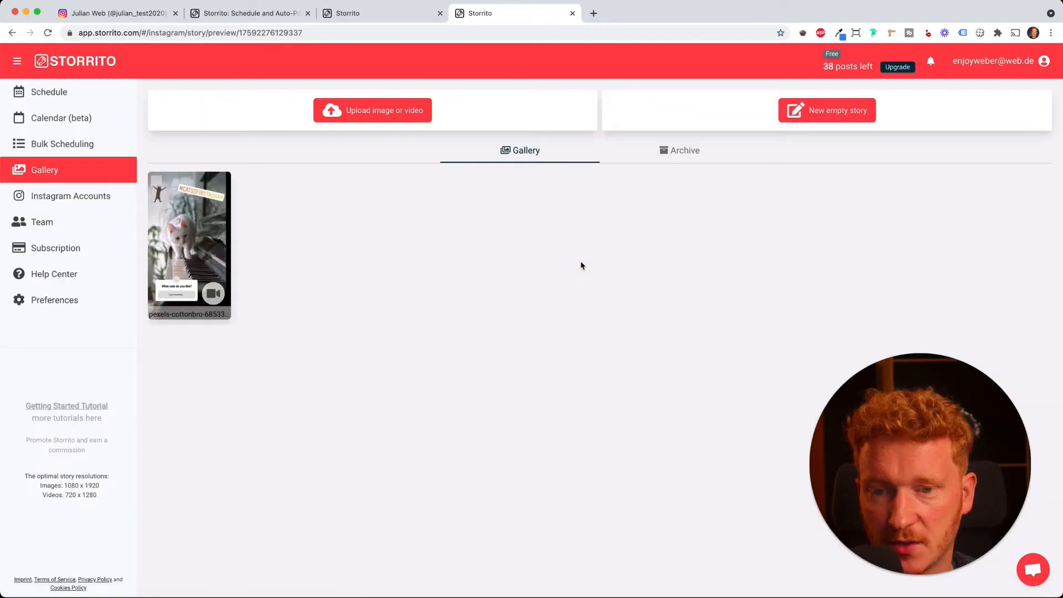
click(189, 244)
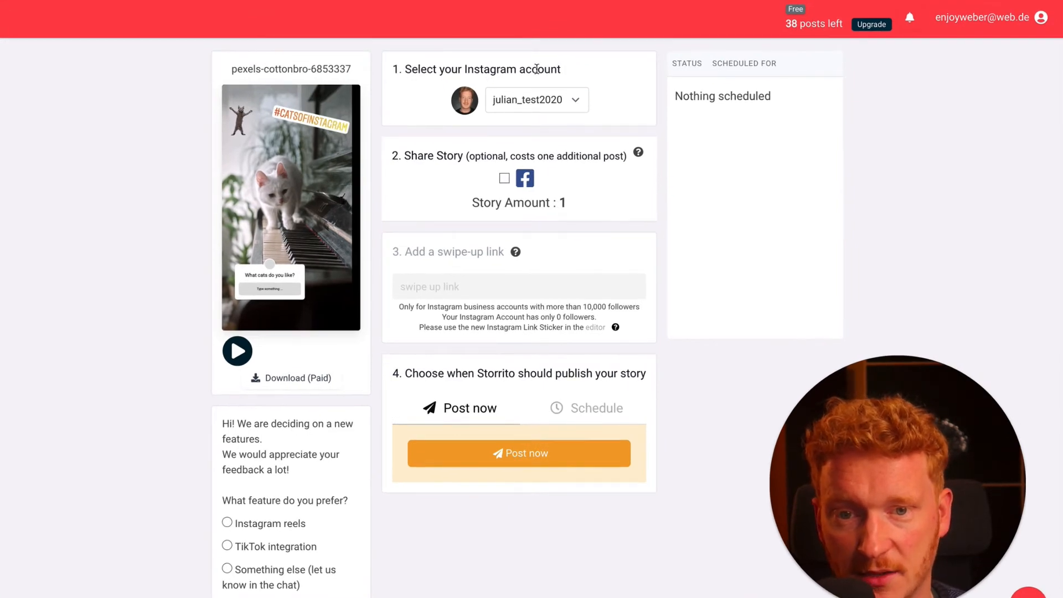
click(503, 178)
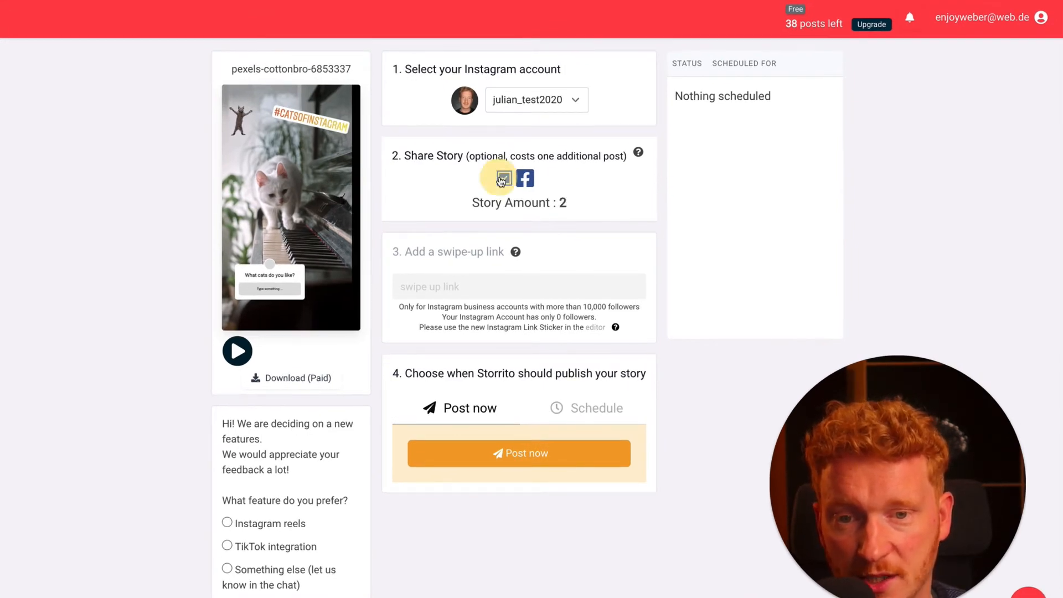
click(503, 178)
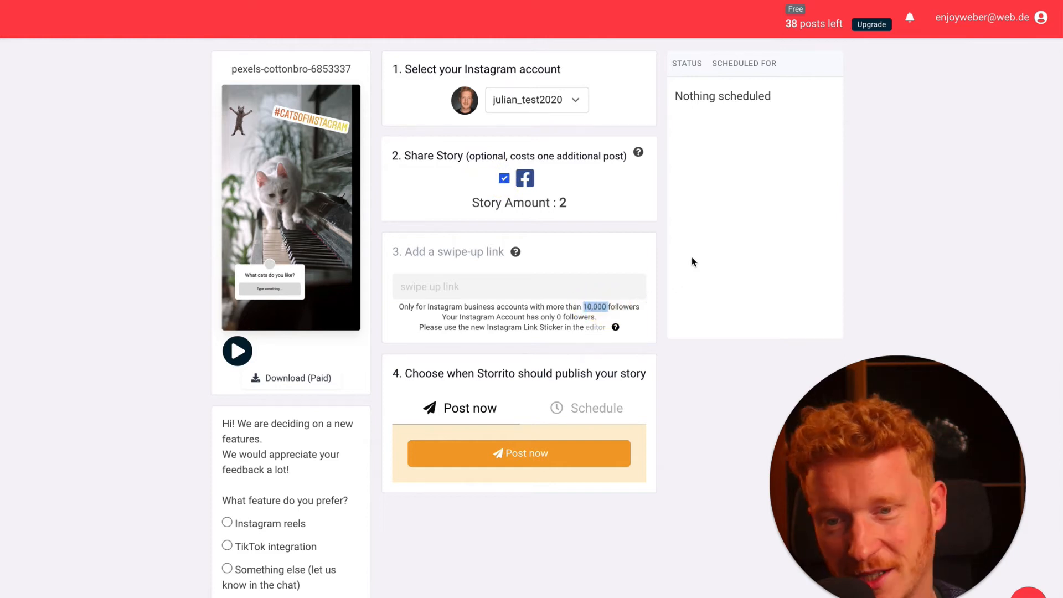
mouse_move(474, 299)
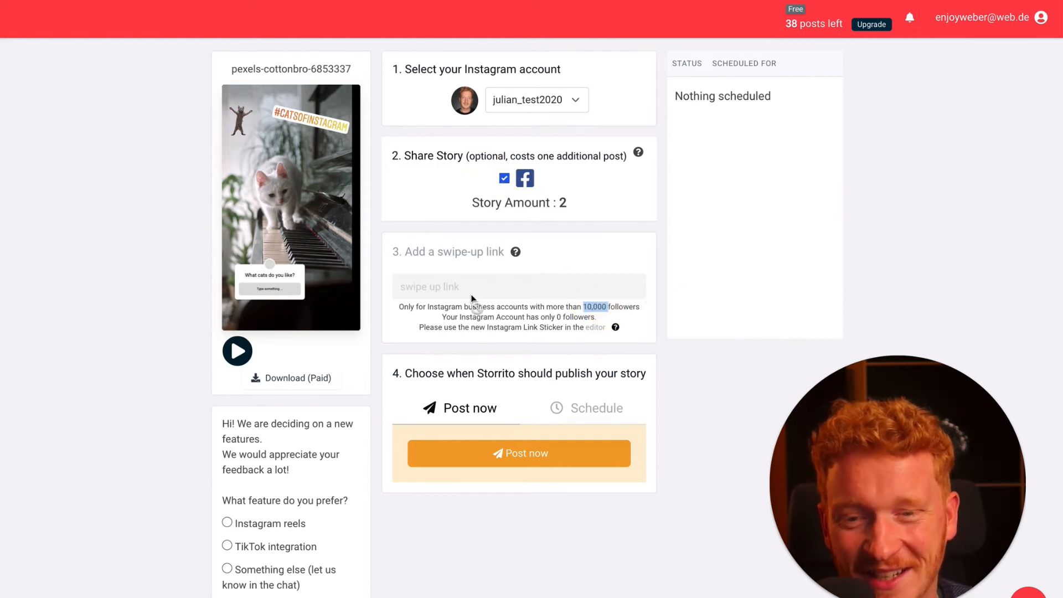
mouse_move(515, 423)
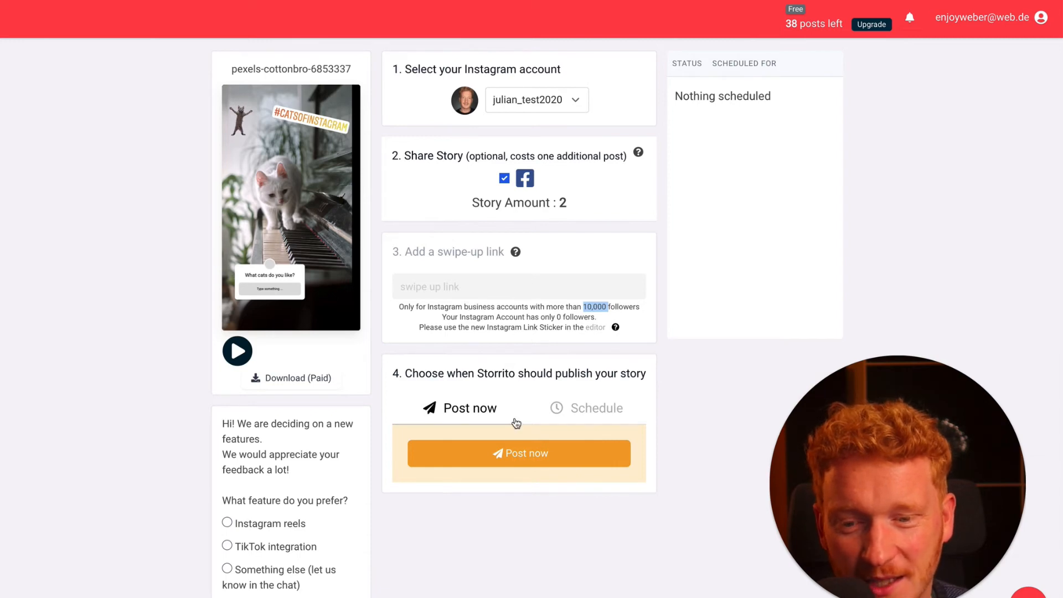
Choose Schedule and set the publishing time to 7 October 2021 at 17:07
click(595, 407)
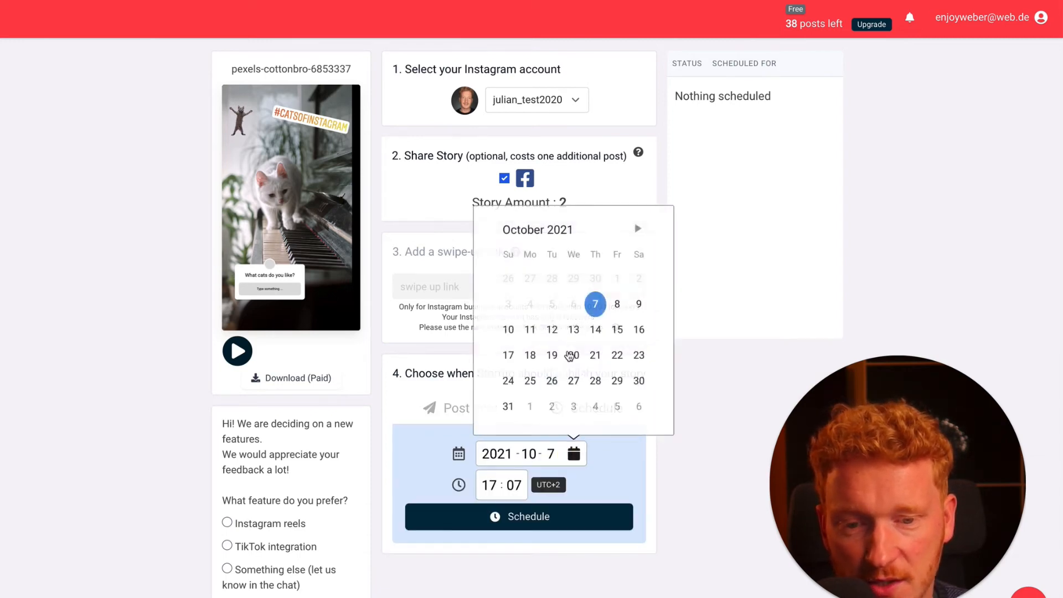
mouse_move(530, 330)
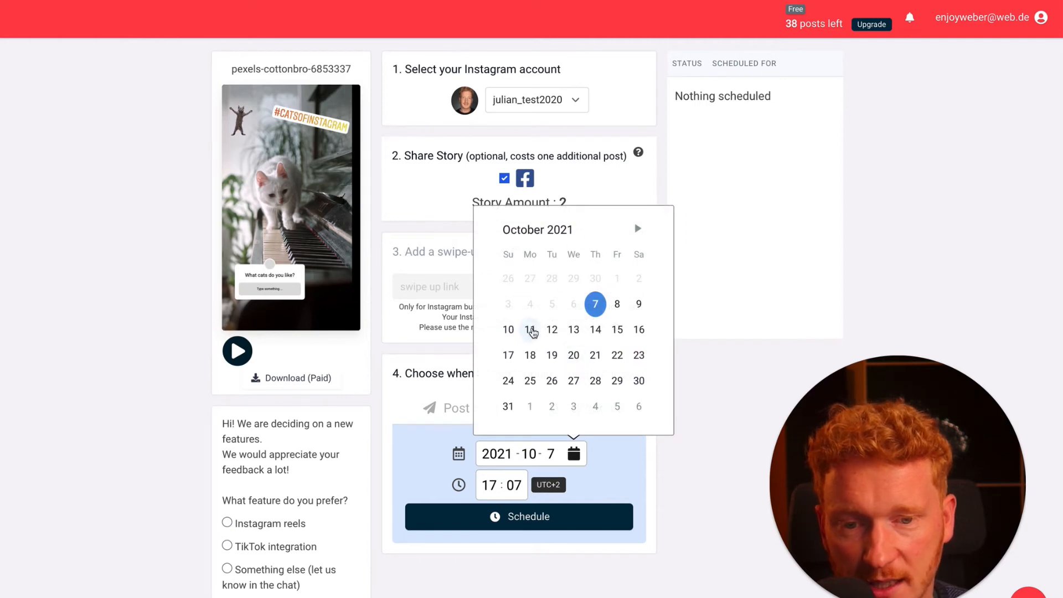
mouse_move(601, 334)
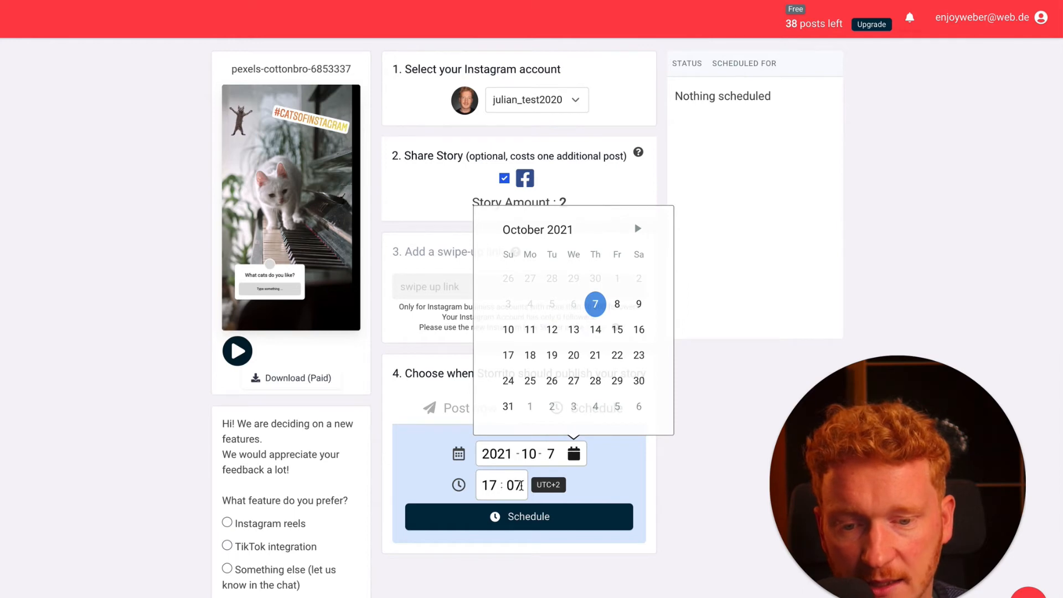
mouse_move(549, 488)
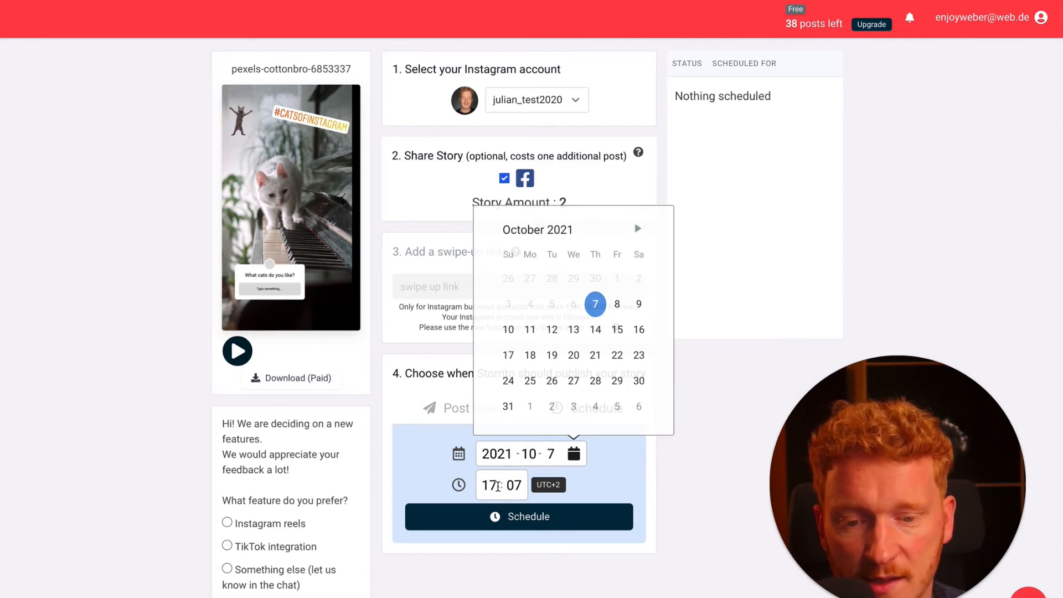
click(489, 485)
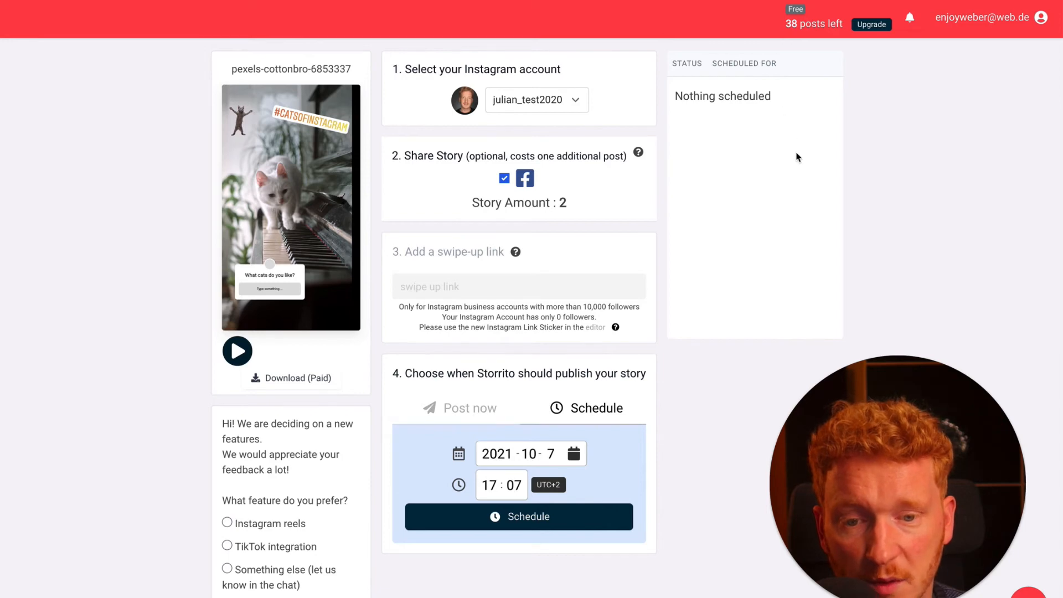
mouse_move(483, 422)
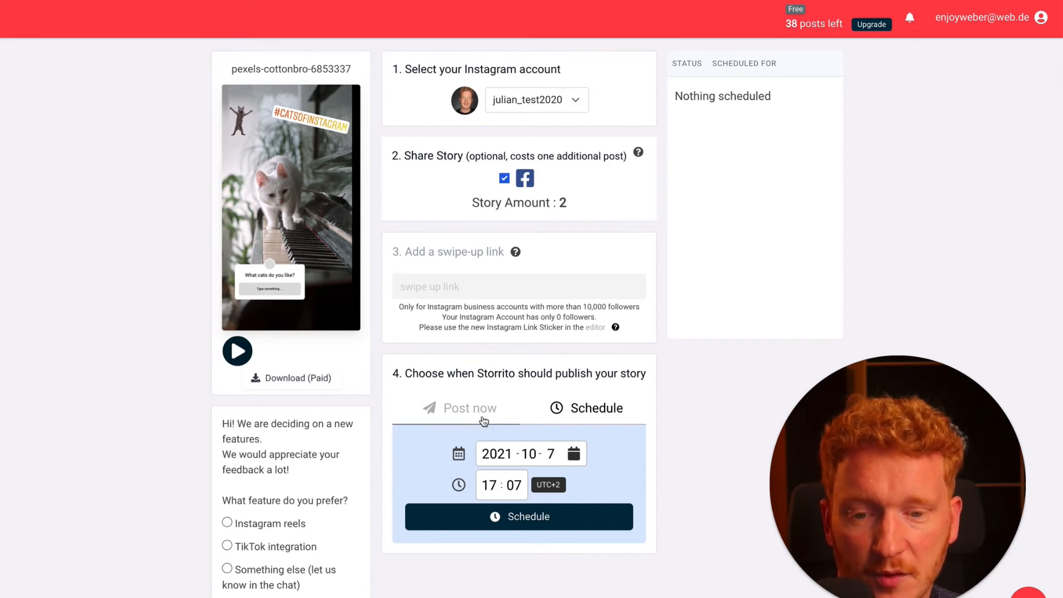
Switch to Post now and publish the cat story immediately
click(469, 408)
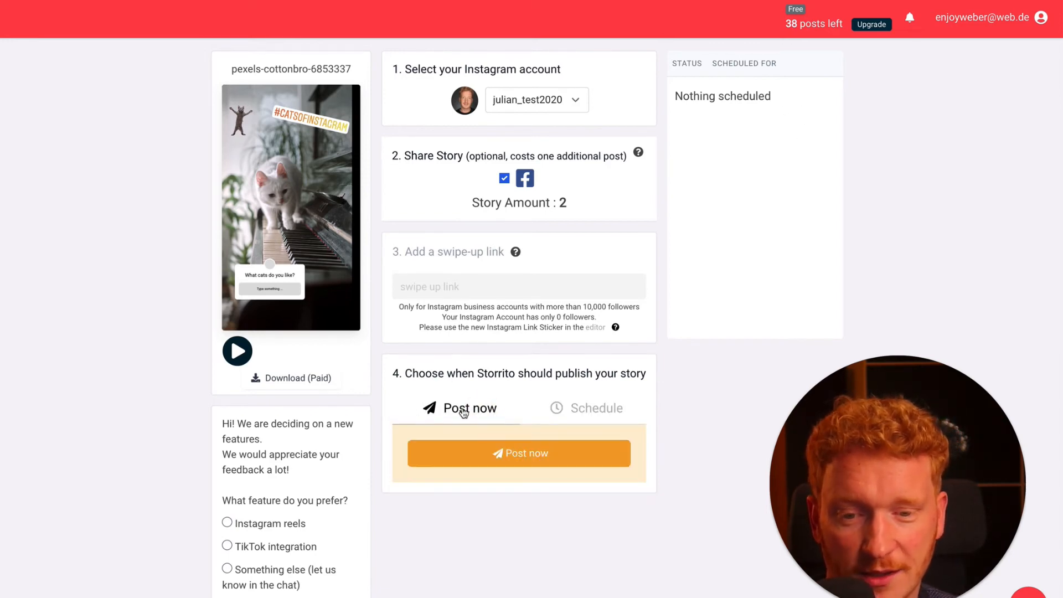
click(518, 453)
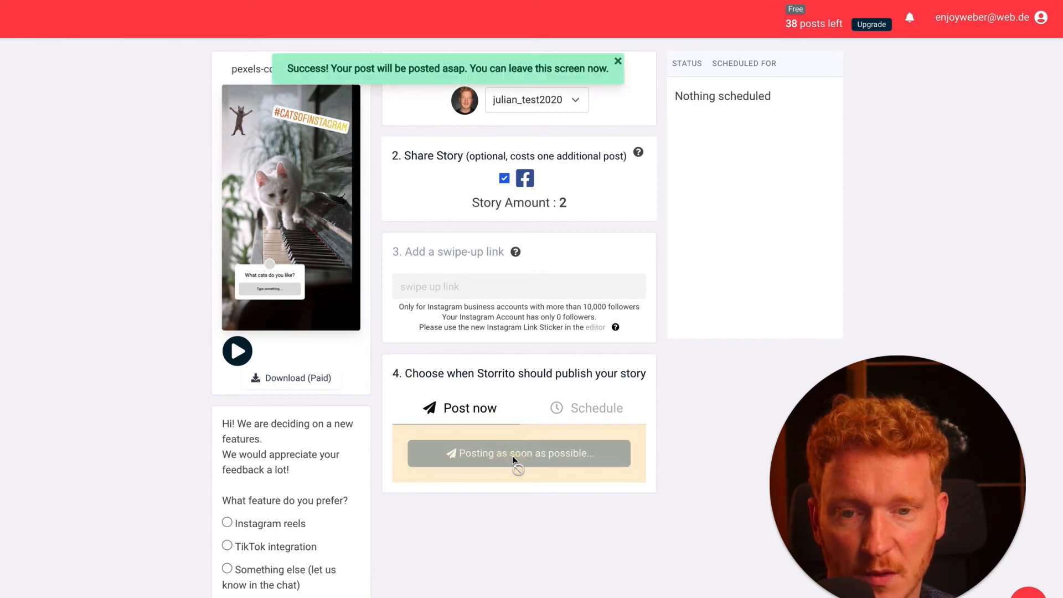
click(519, 453)
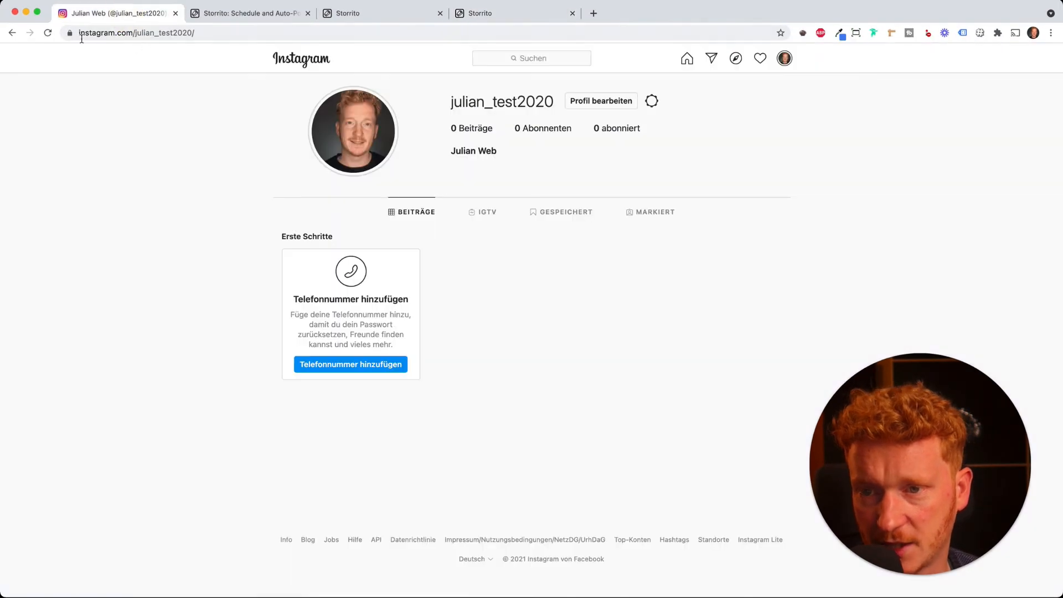
click(47, 32)
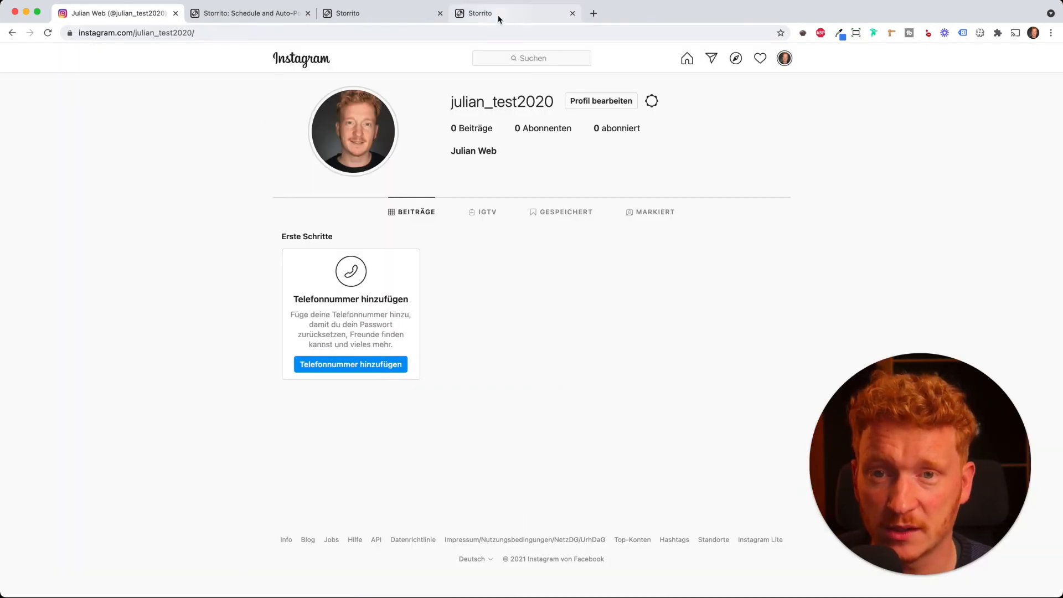
Check the story's posted-and-shared status in the gallery, then go to the Team page
click(495, 13)
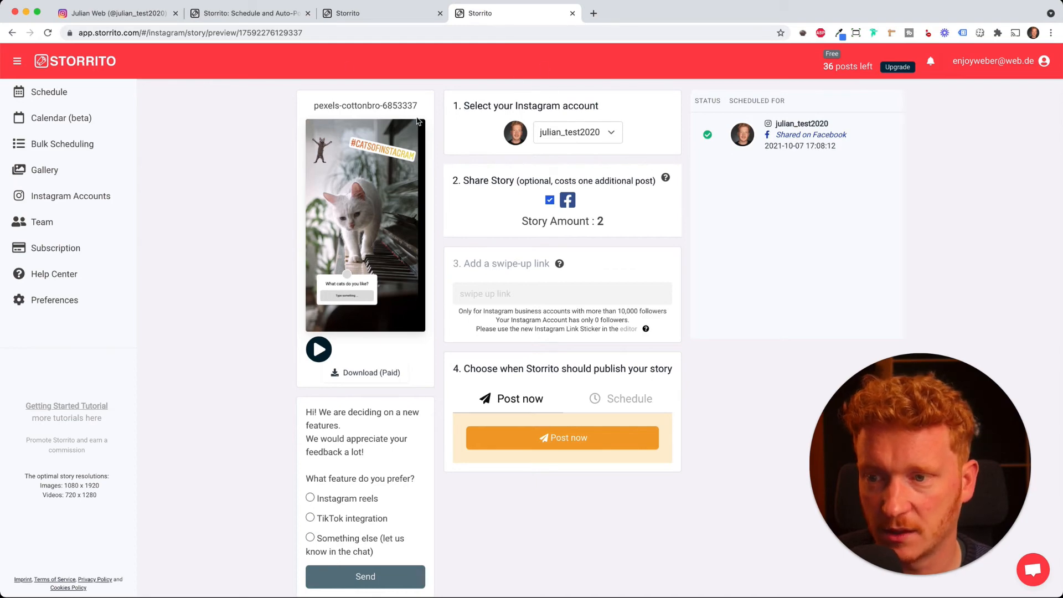
click(43, 171)
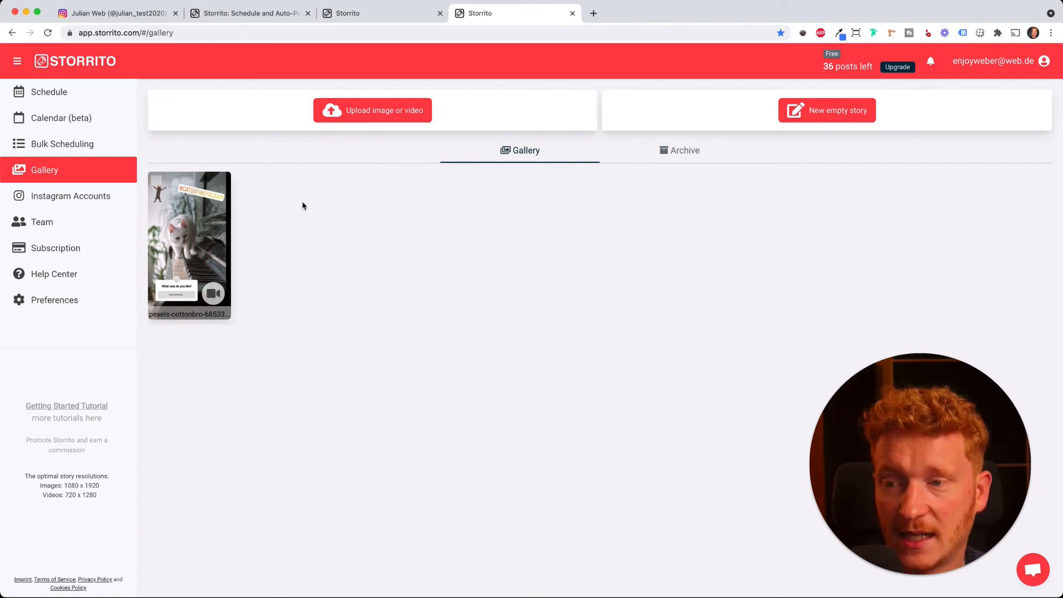
click(42, 222)
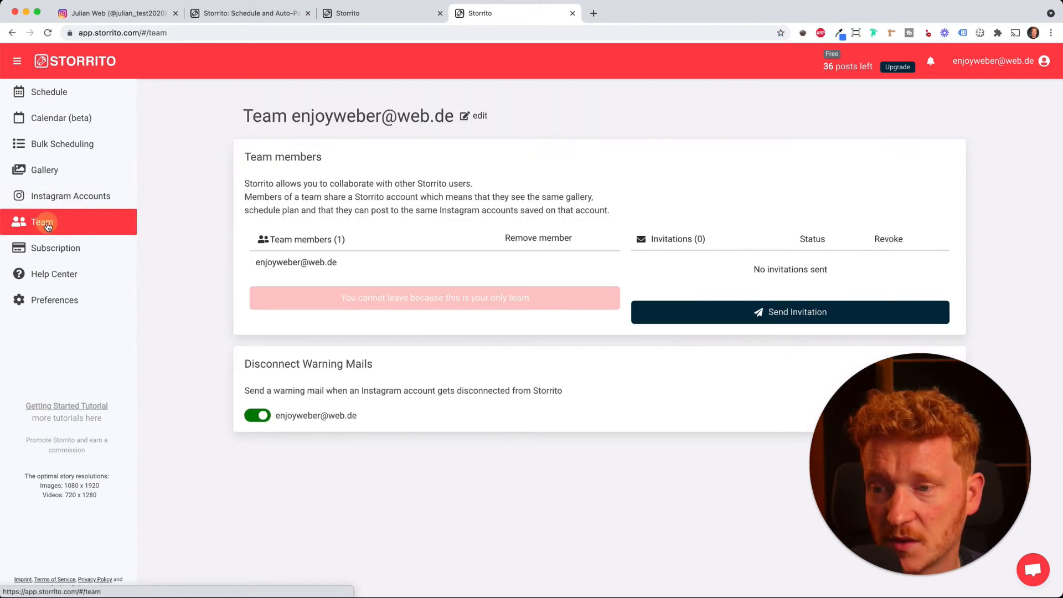
mouse_move(485, 280)
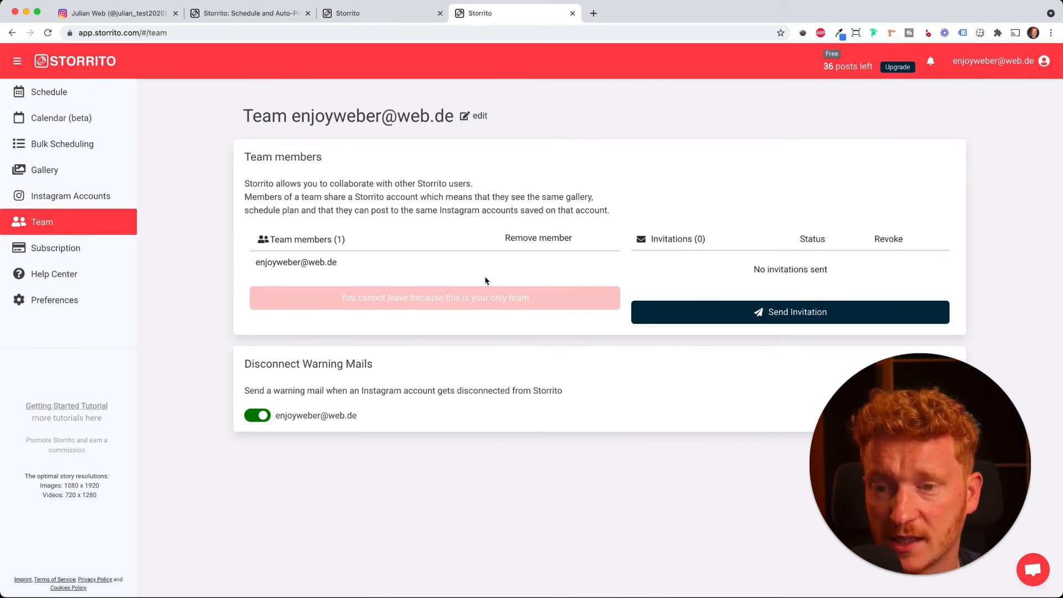
mouse_move(93, 195)
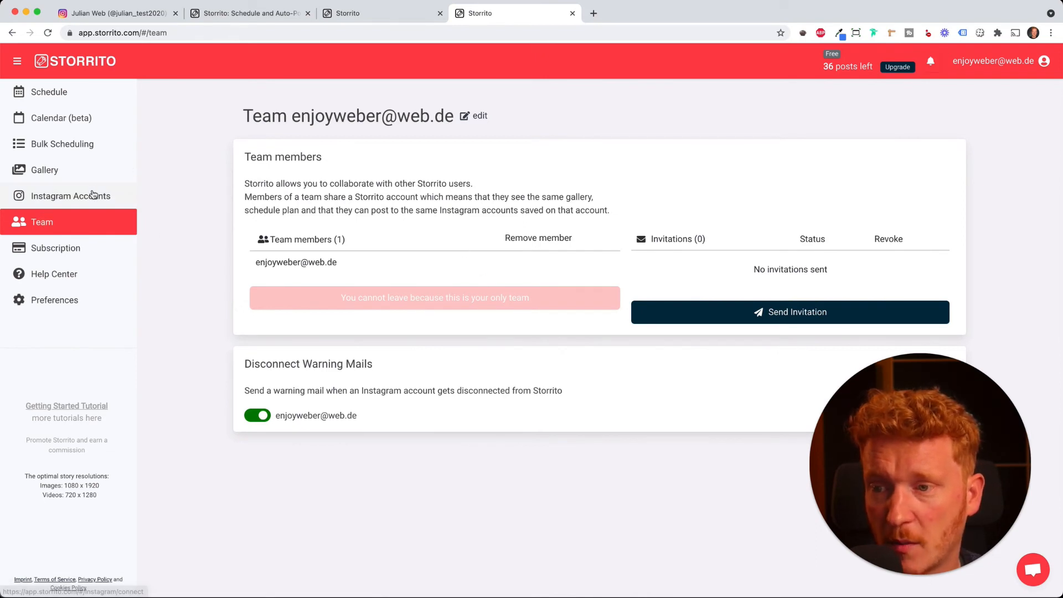
Open the connected Instagram Accounts list showing 36 story posts remaining
click(70, 196)
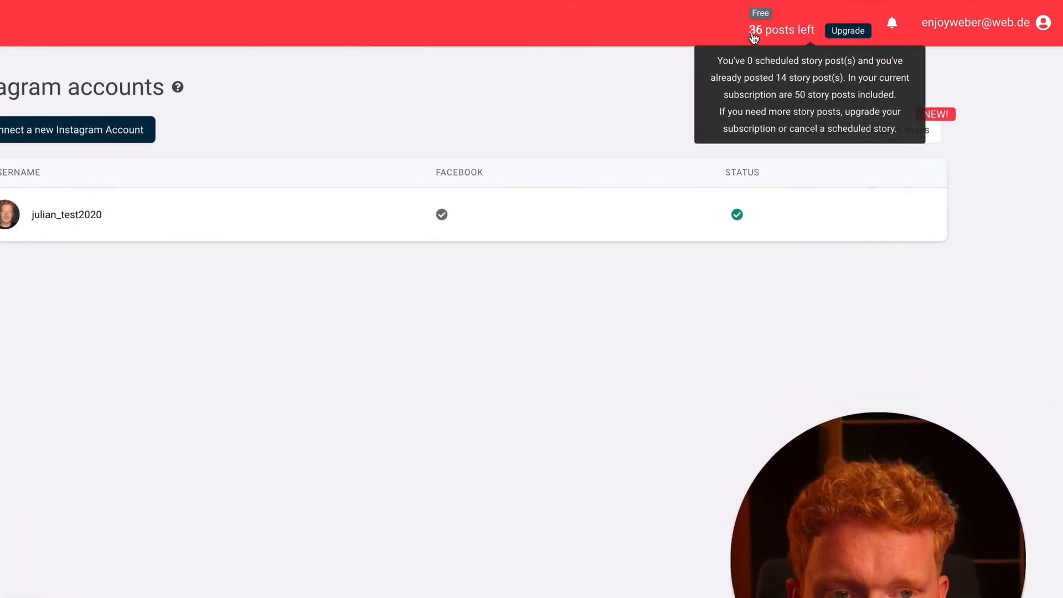
mouse_move(772, 39)
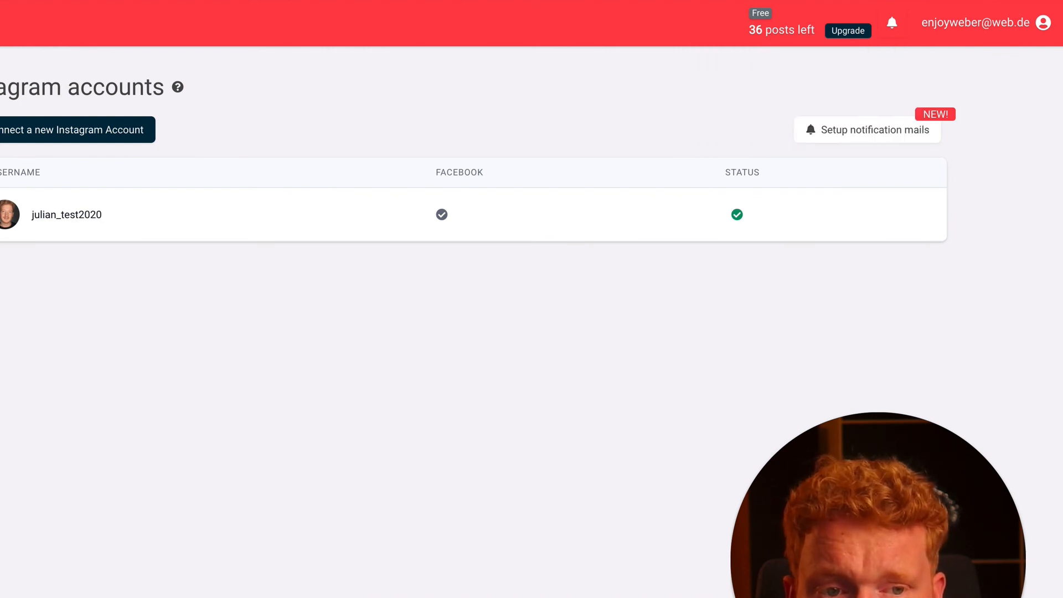
mouse_move(755, 58)
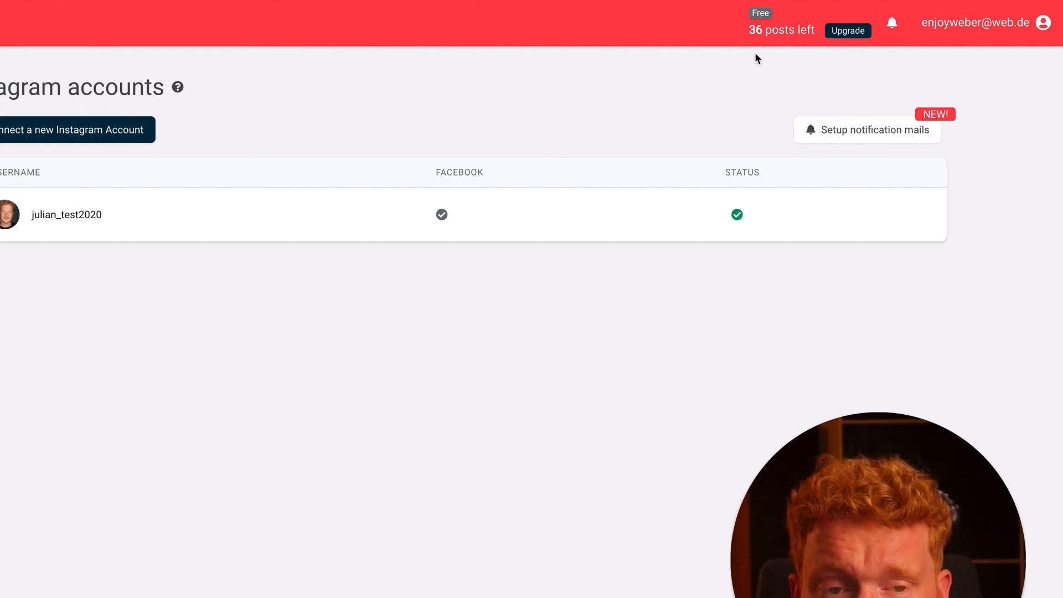
mouse_move(802, 101)
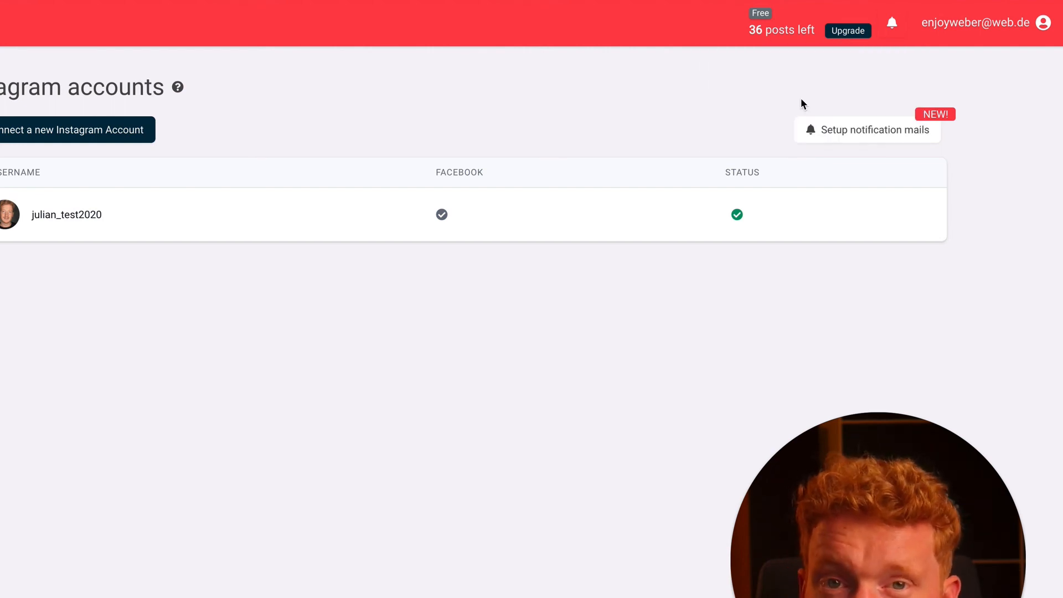
mouse_move(848, 31)
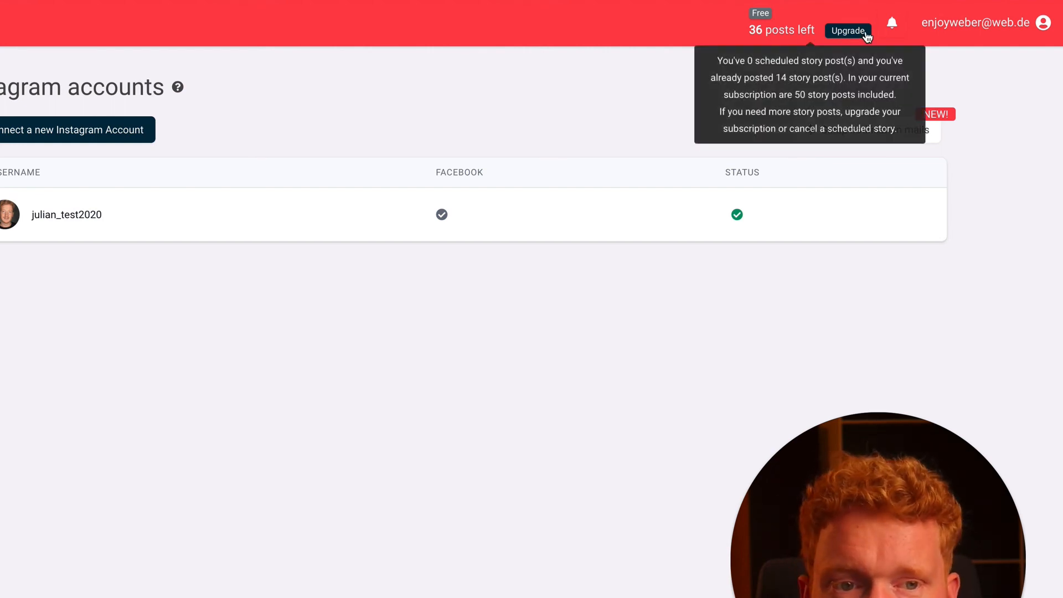
View the upgrade plans, compare yearly prices, and return to the monthly Standard, Professional and Enterprise prices
click(849, 31)
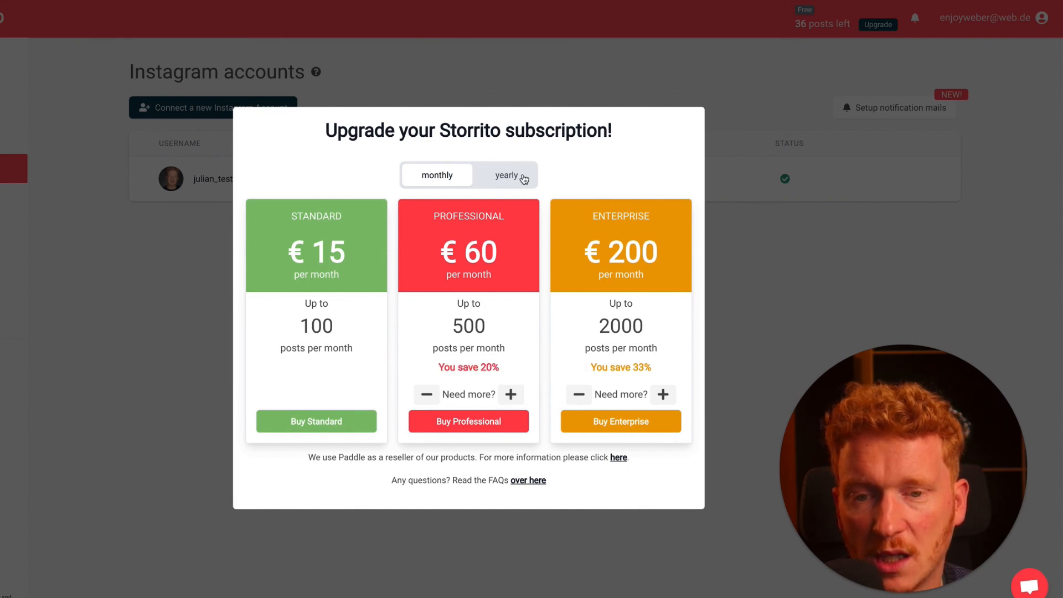
click(505, 175)
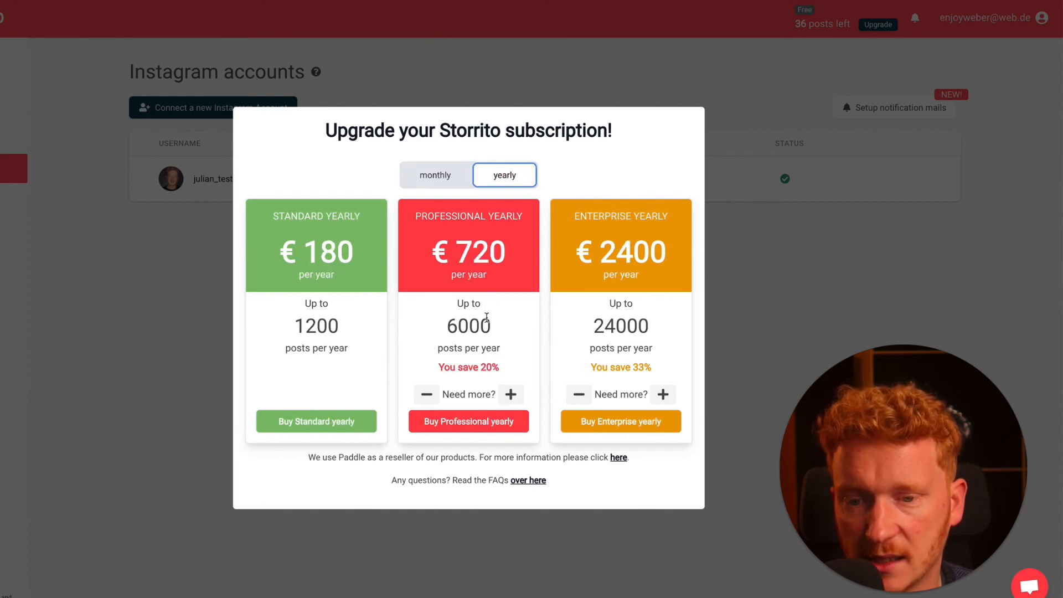
click(435, 175)
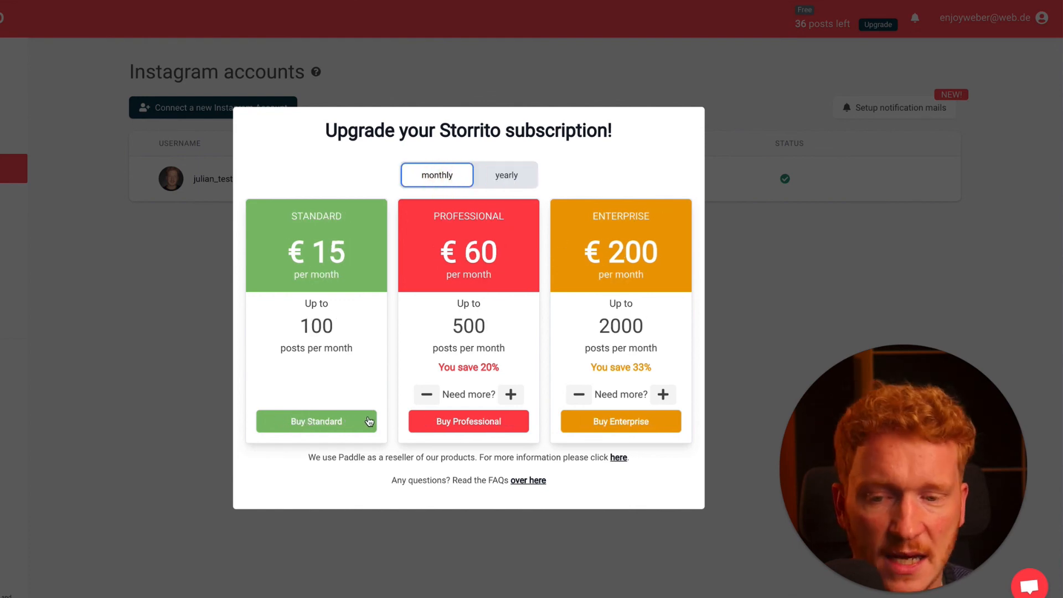
mouse_move(405, 419)
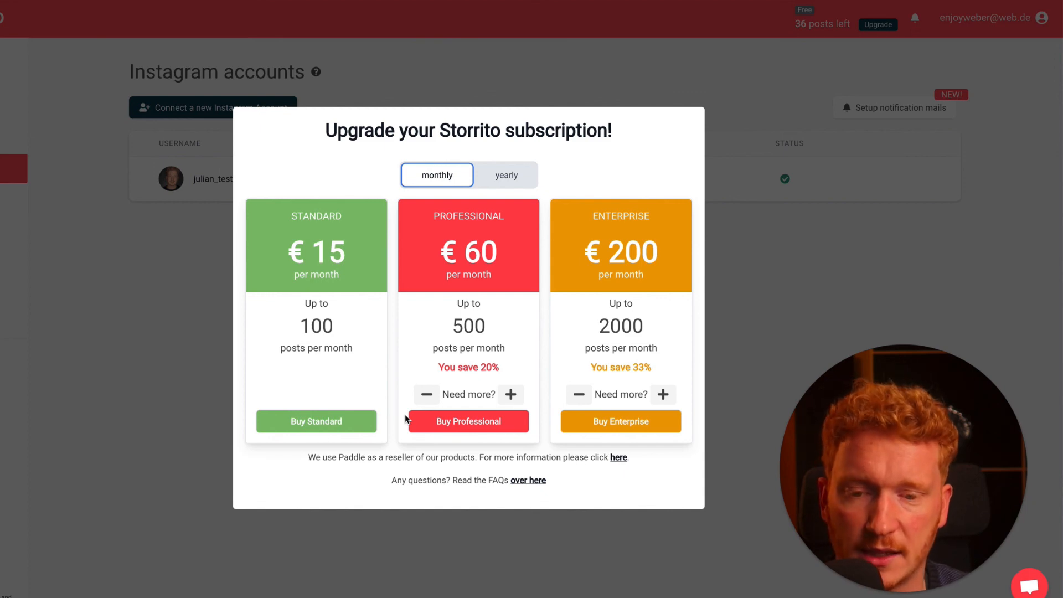
mouse_move(509, 354)
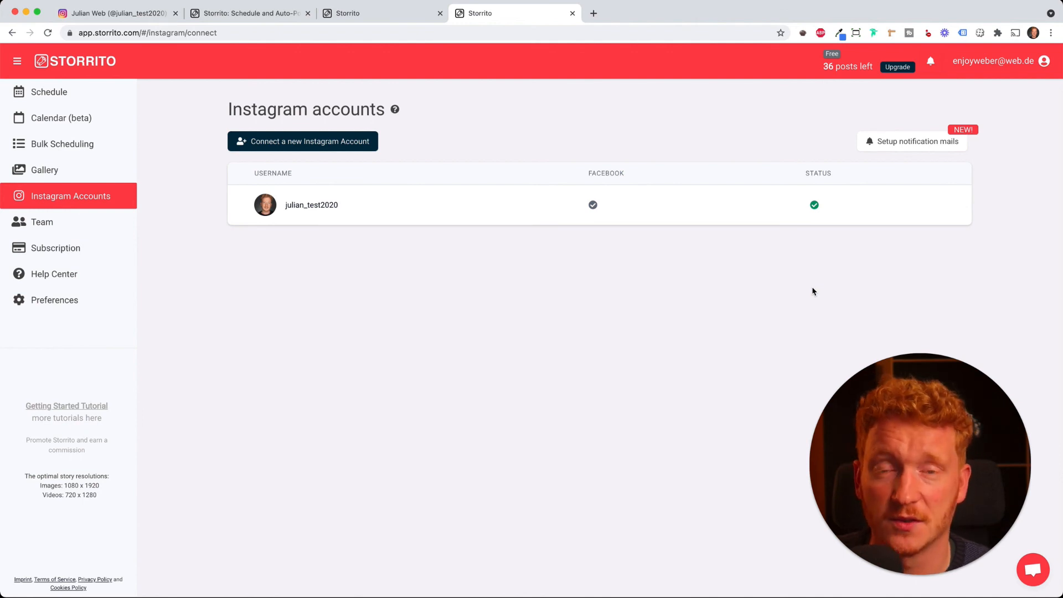
mouse_move(802, 279)
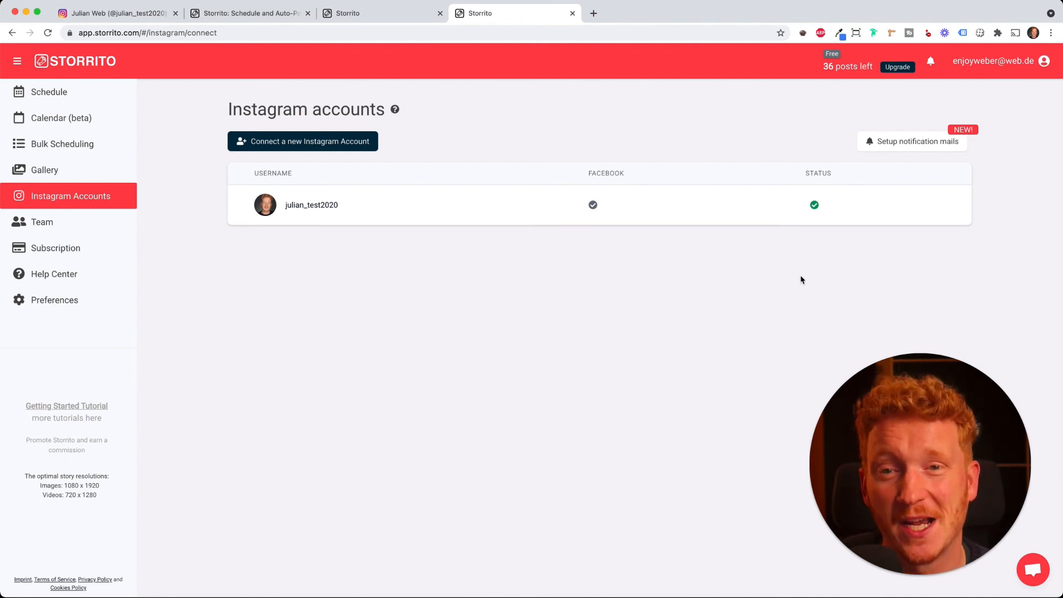